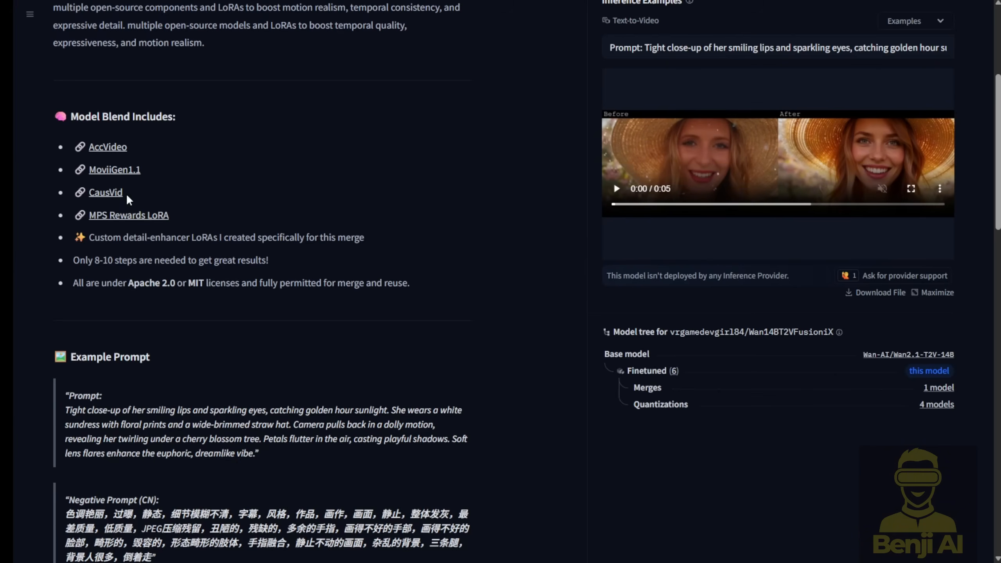
Select MoviiGen1.1 in the blend list, then list the model's four quantized versions.
double_click(114, 169)
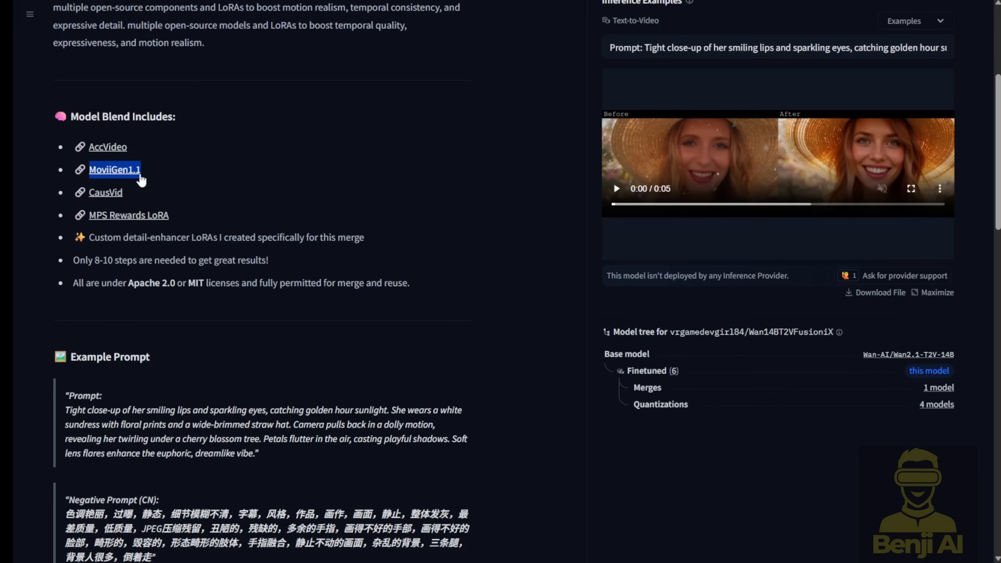
mouse_move(813, 367)
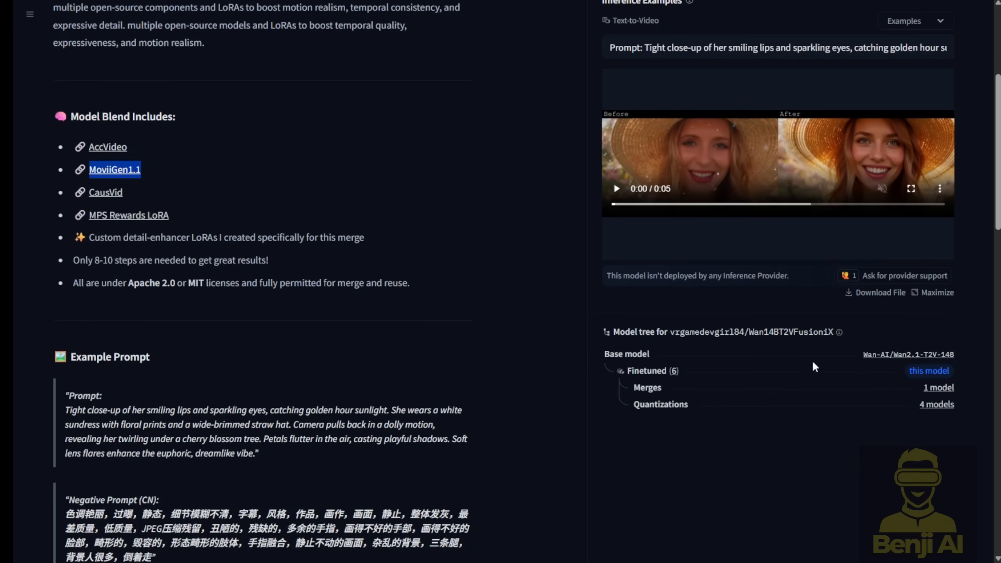
scroll(down, 3)
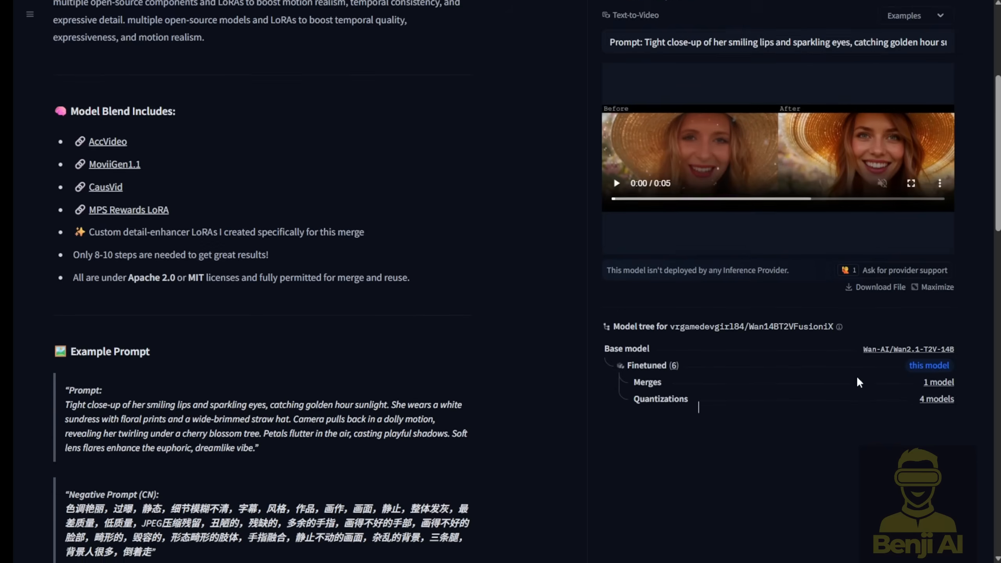
scroll(down, 3)
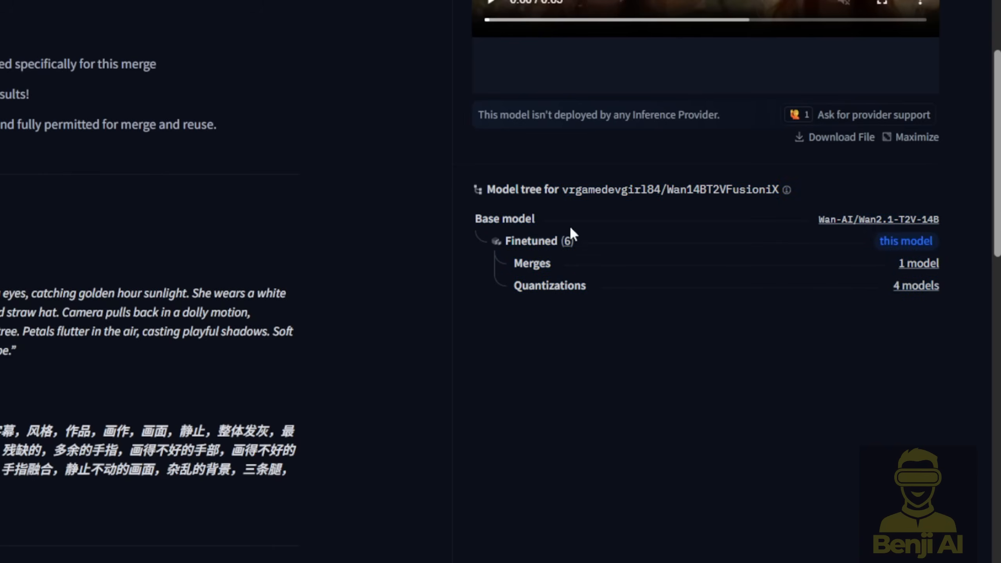
mouse_move(874, 231)
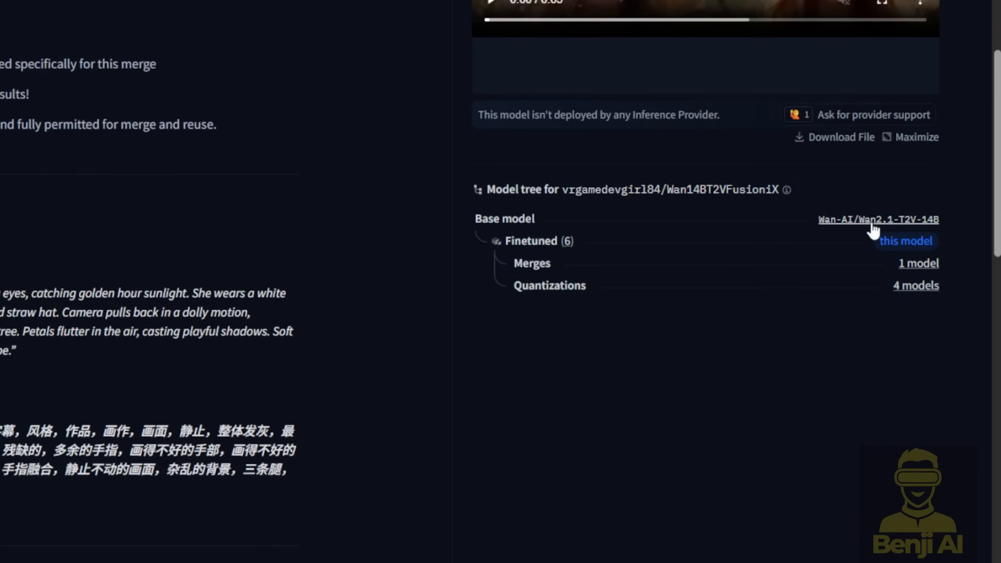
mouse_move(872, 237)
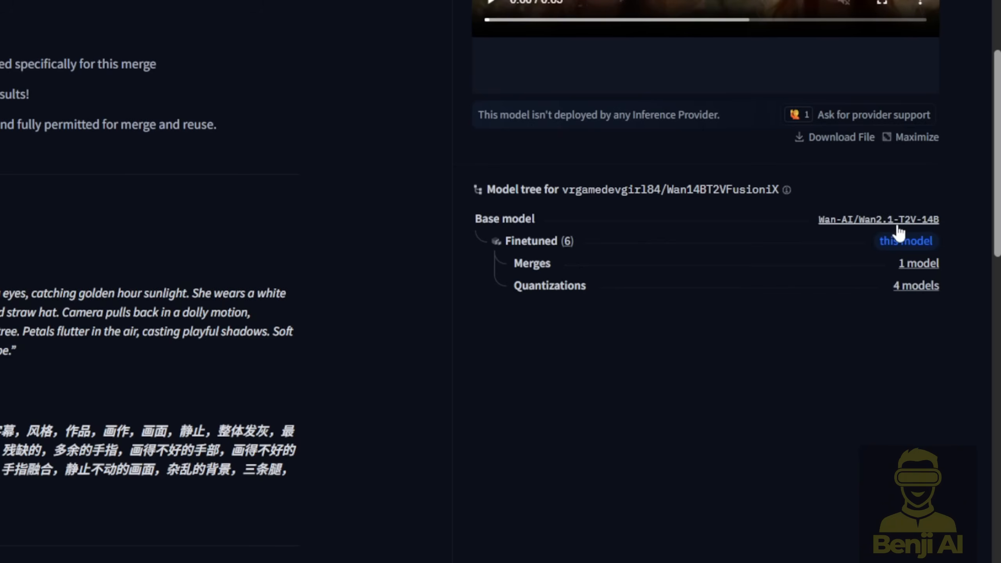
mouse_move(949, 233)
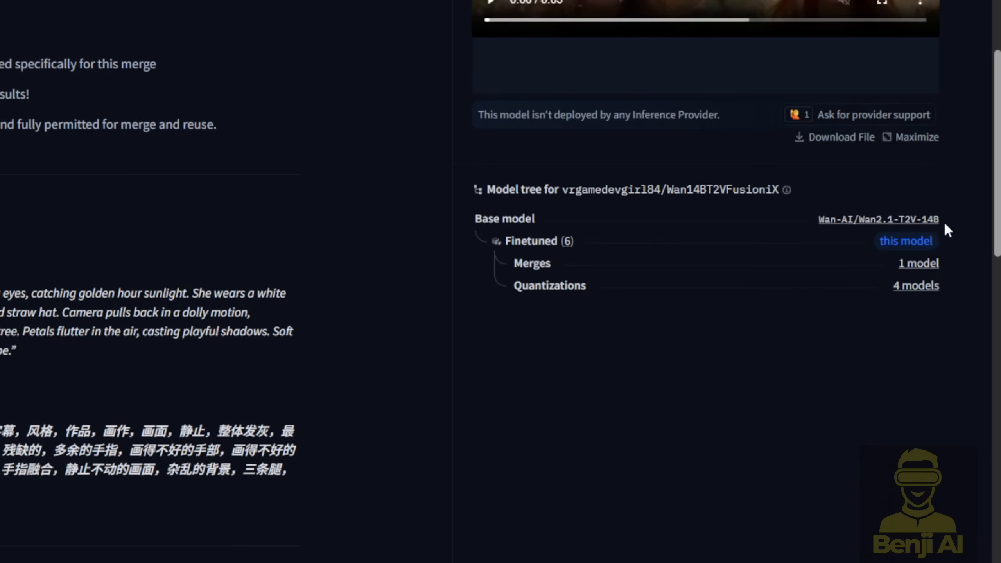
mouse_move(654, 280)
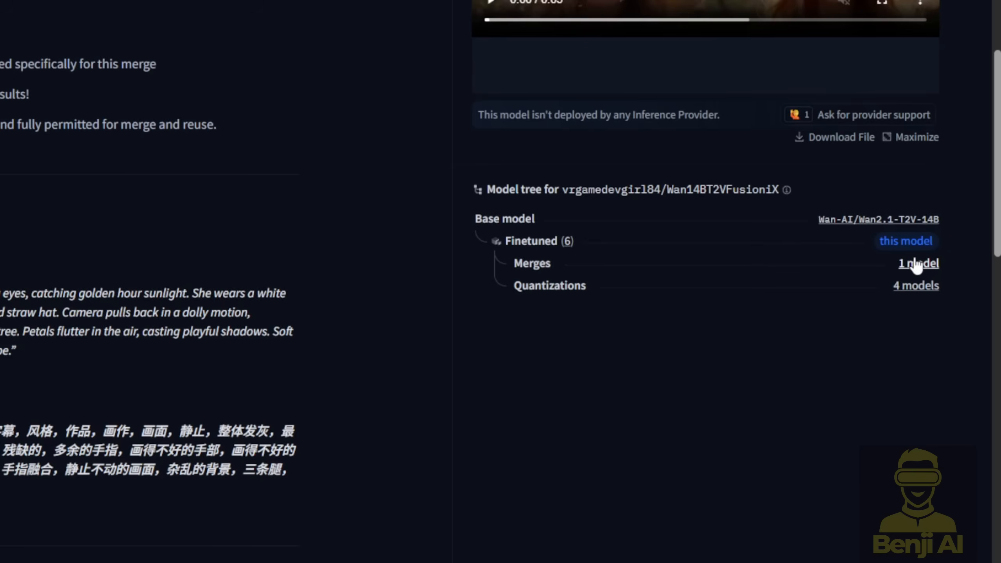
mouse_move(859, 288)
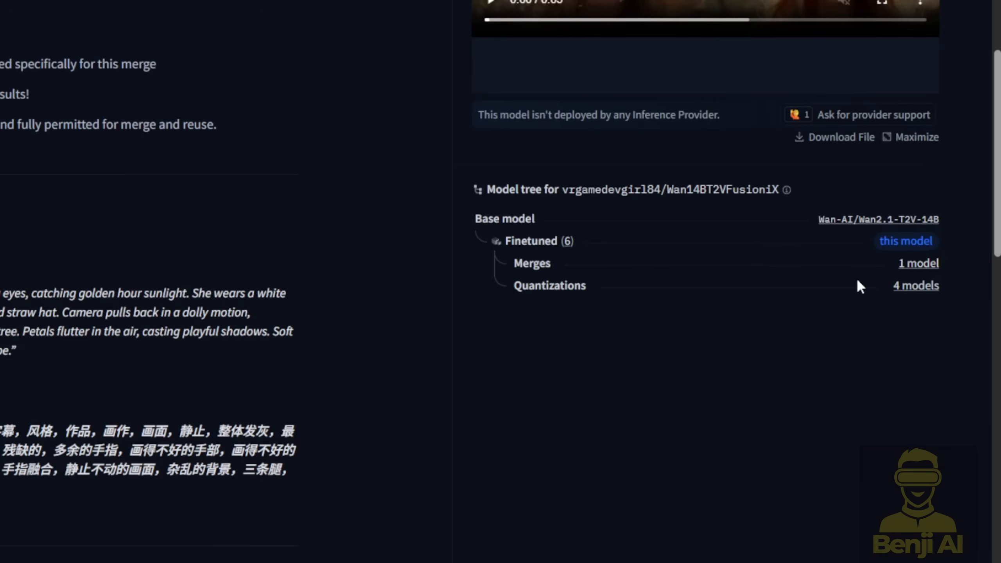
scroll(up, 3)
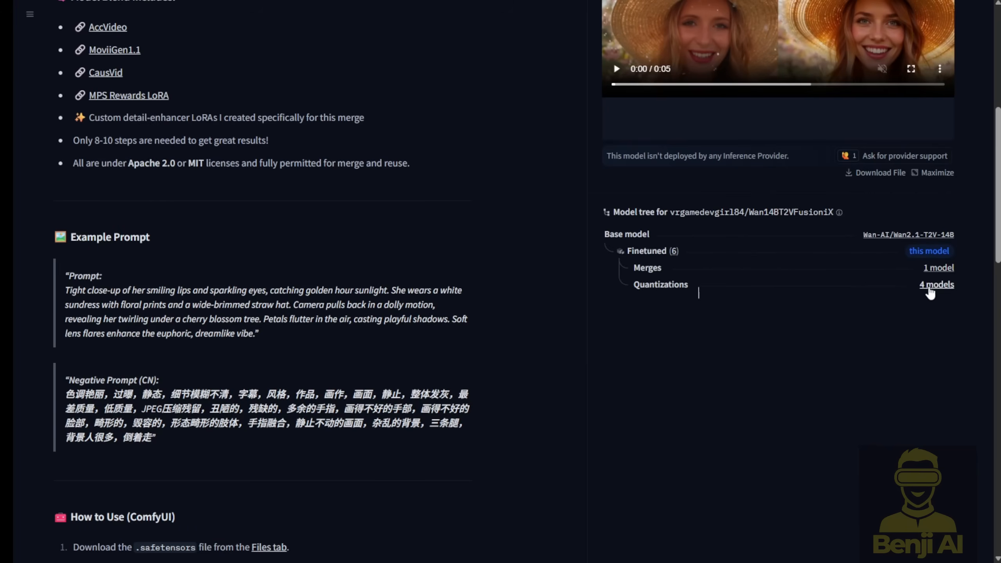
mouse_move(949, 298)
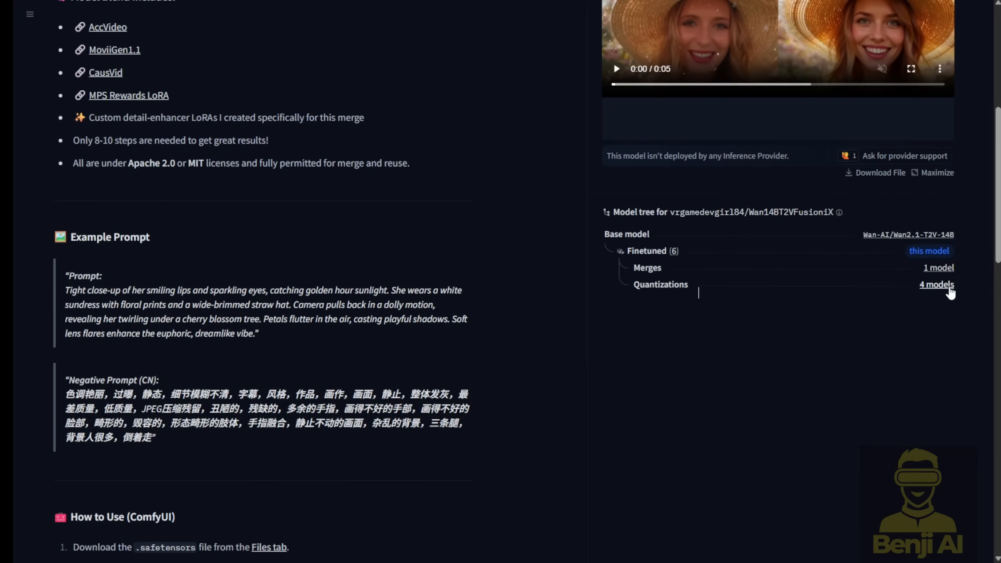
click(936, 284)
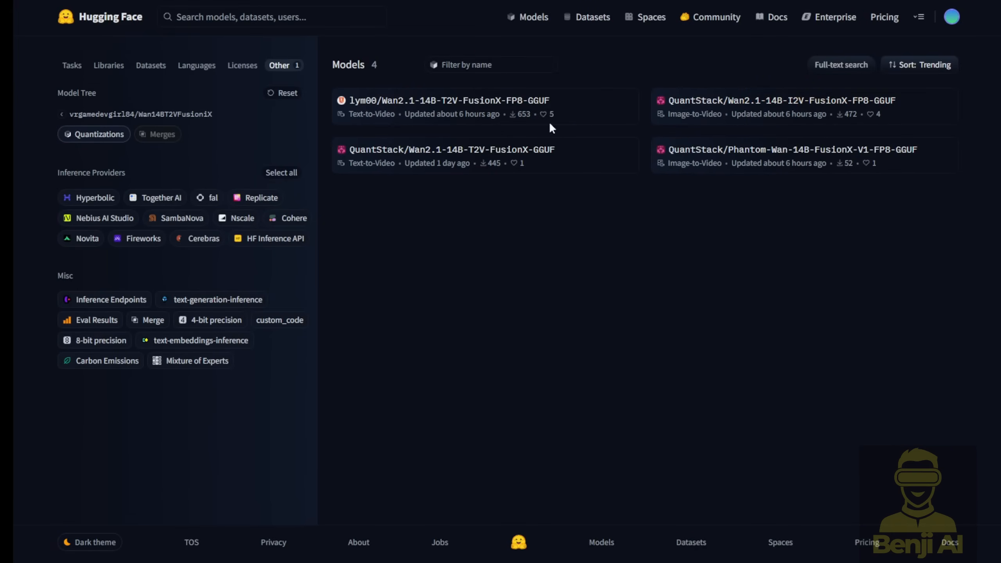
mouse_move(680, 193)
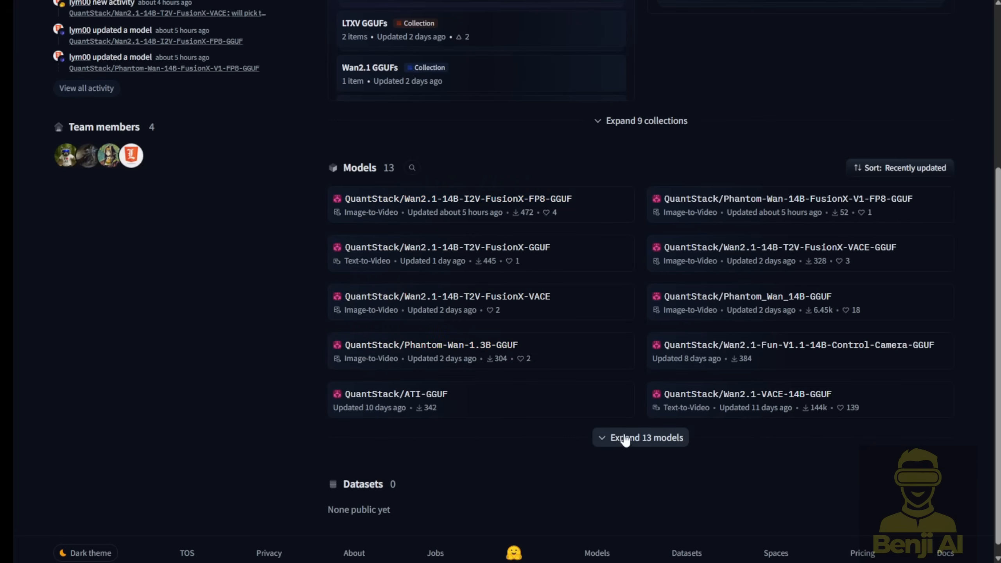
Expand all 13 QuantStack models and open the Wan2.1-14B-T2V-FusionX-VACE model card.
click(640, 438)
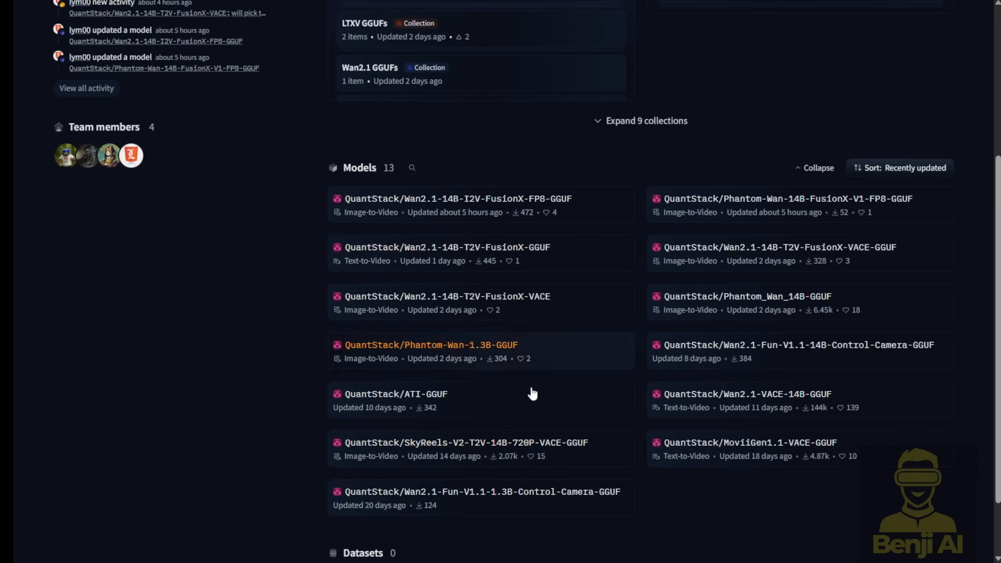
mouse_move(477, 208)
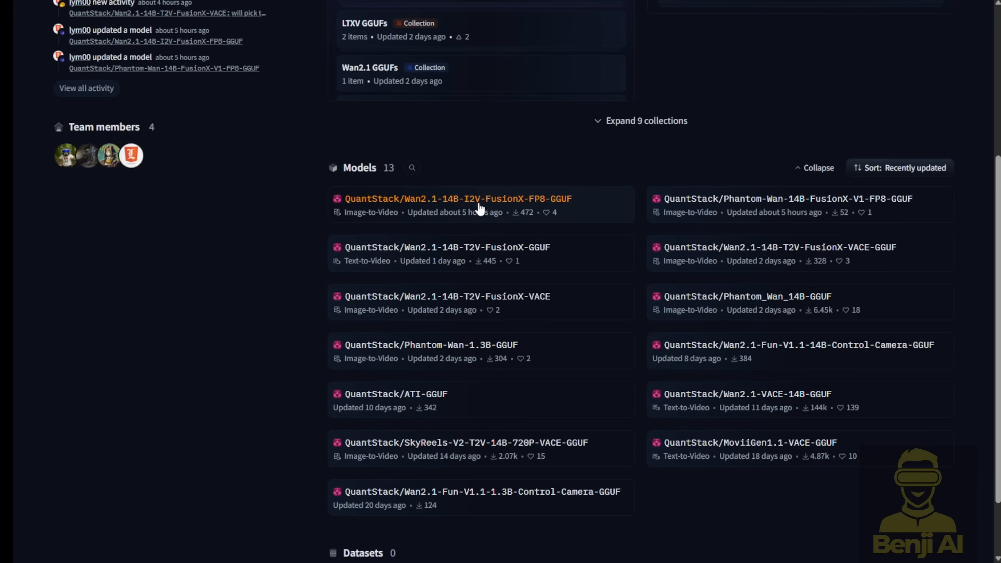
mouse_move(584, 253)
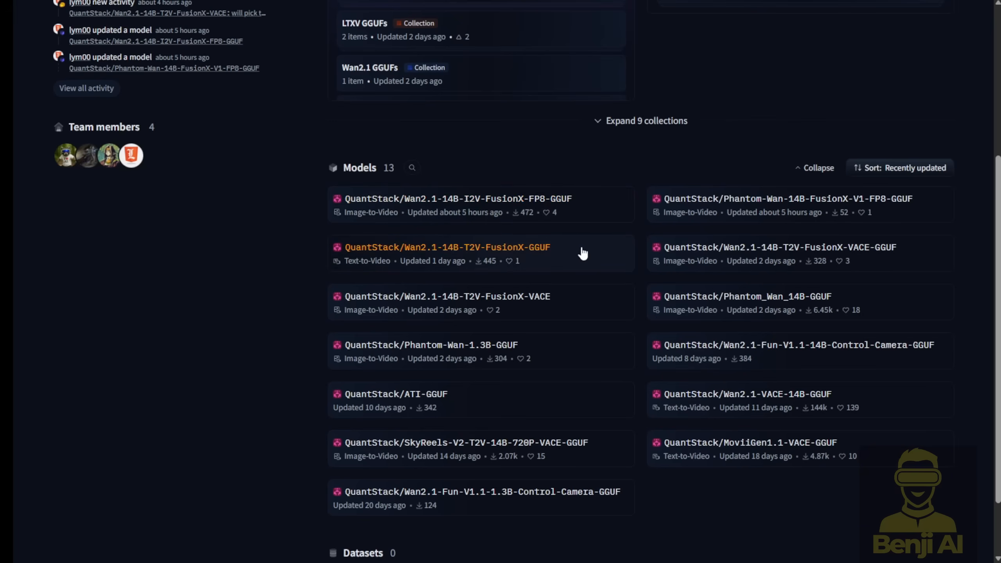
mouse_move(758, 248)
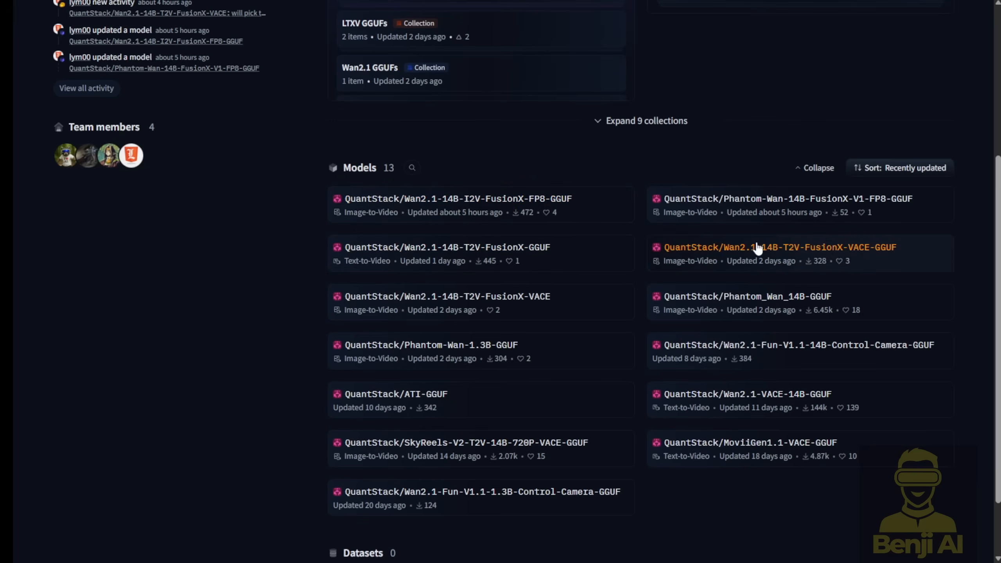
mouse_move(851, 260)
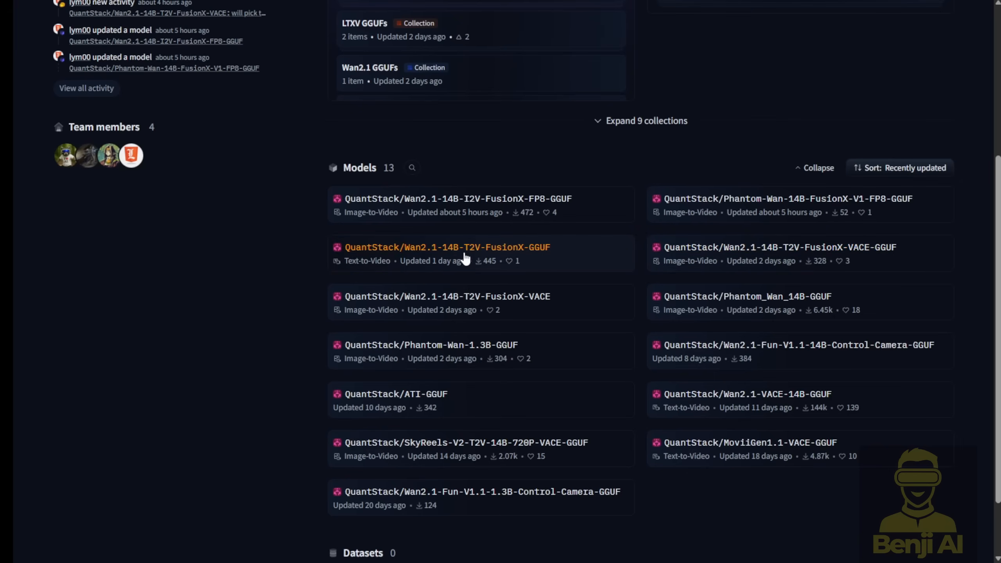
mouse_move(780, 257)
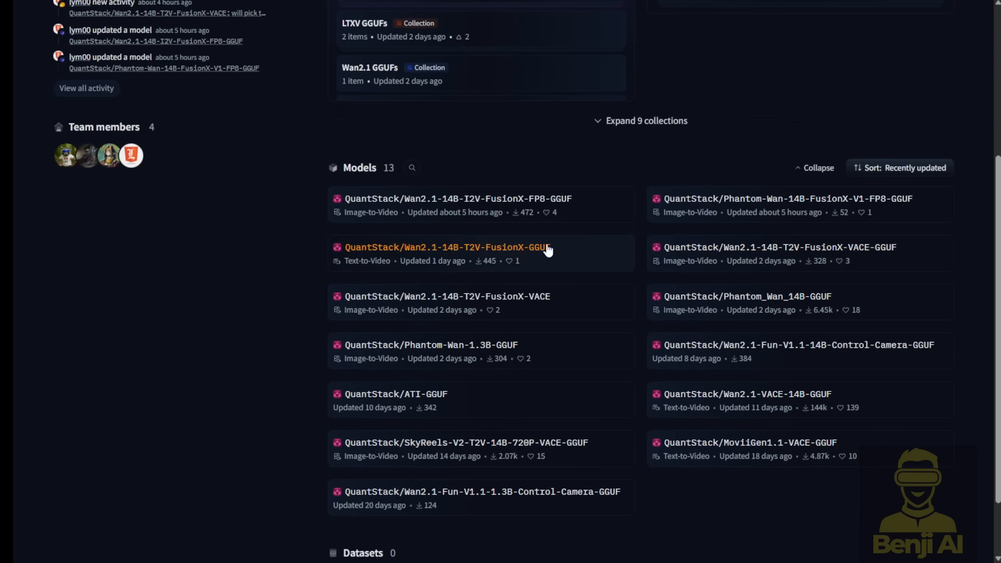
click(445, 247)
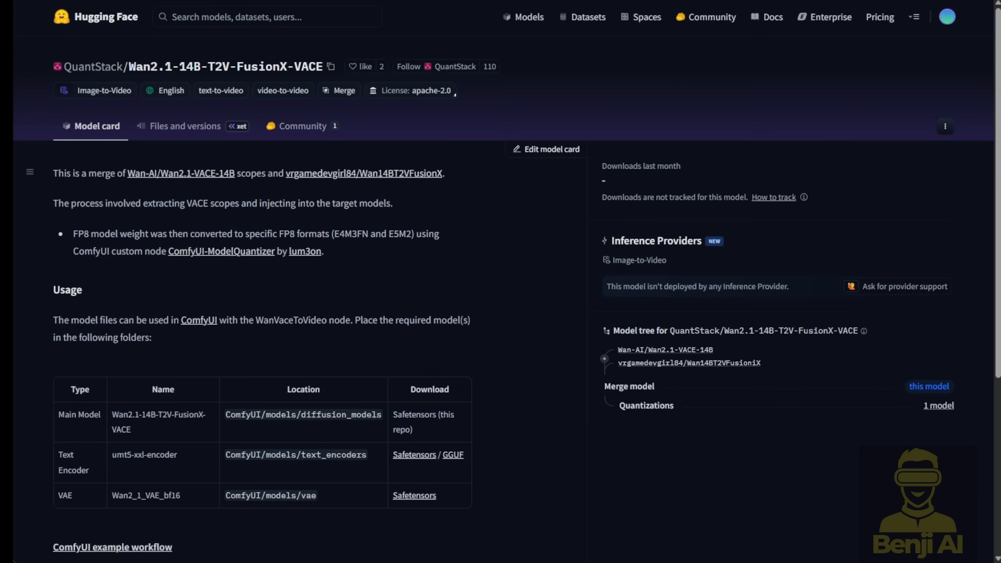
mouse_move(308, 72)
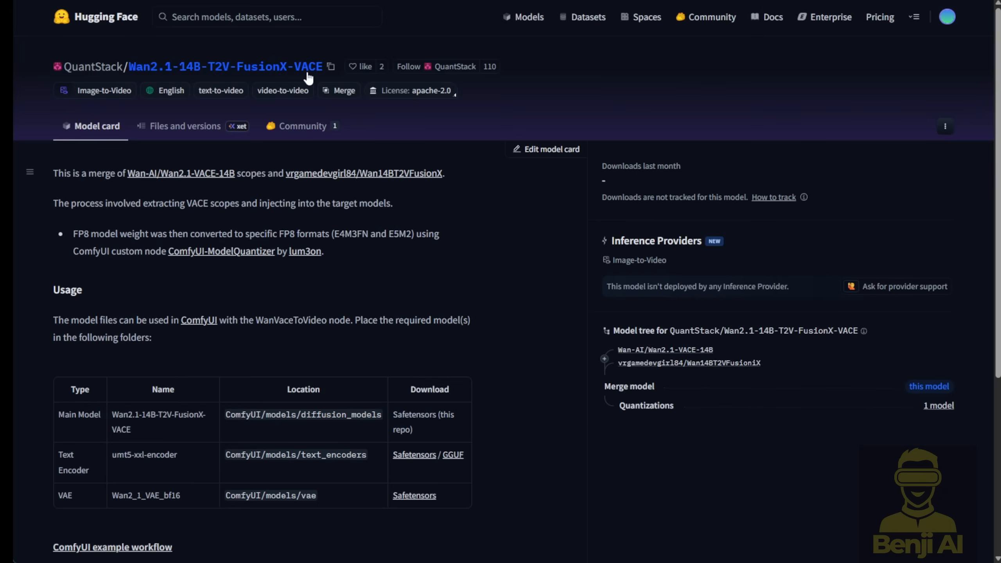
mouse_move(243, 76)
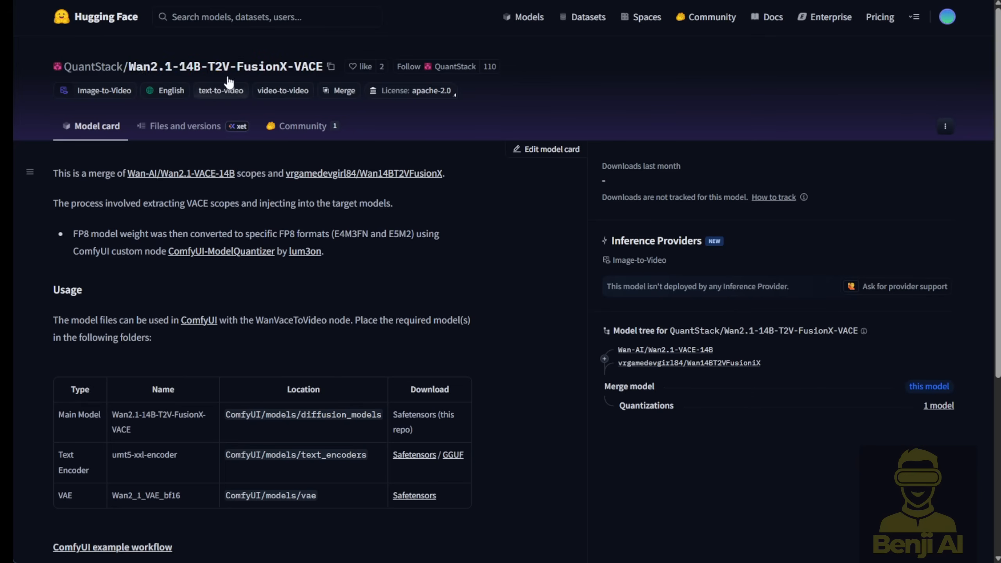
mouse_move(241, 75)
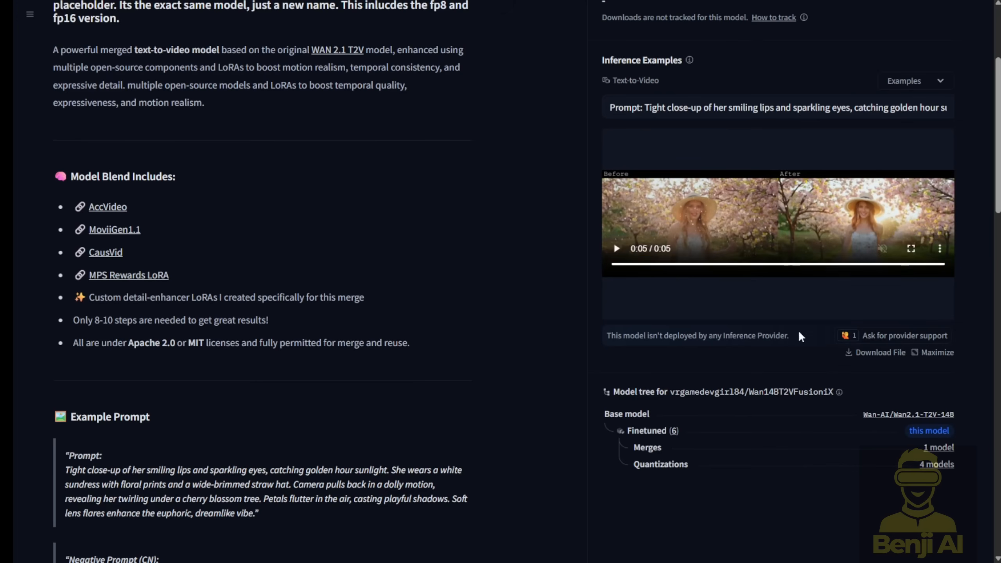
scroll(down, 3)
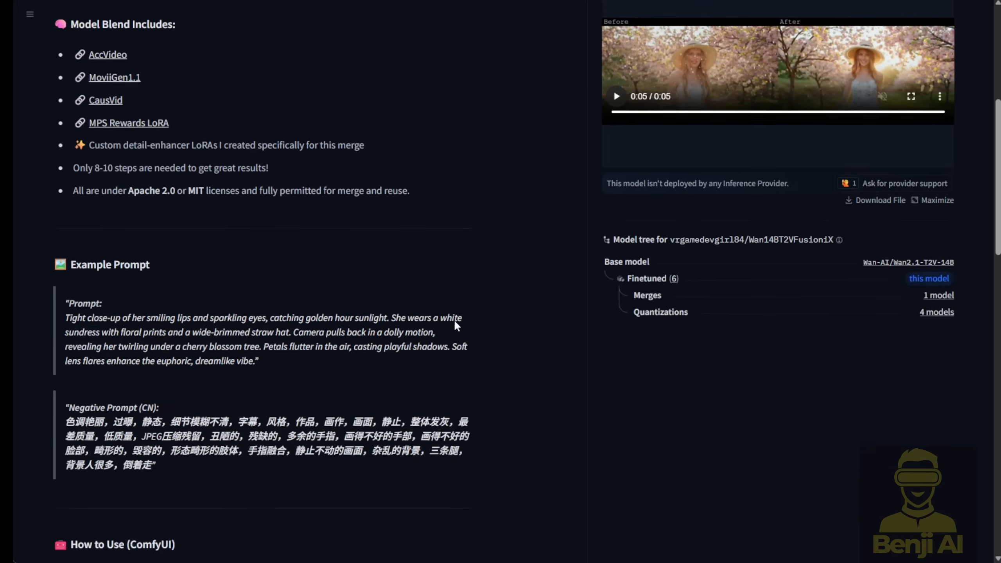
scroll(down, 3)
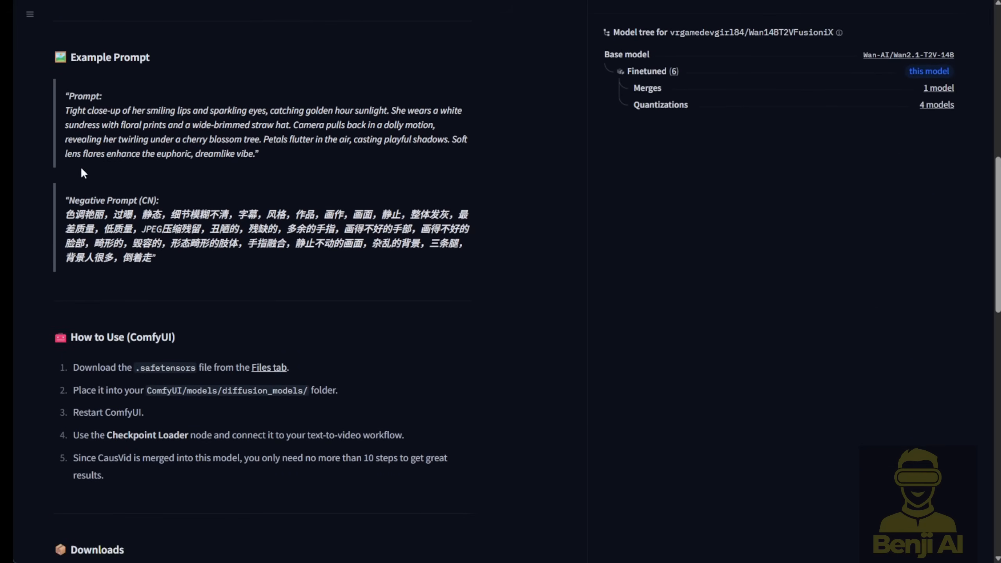
mouse_move(136, 217)
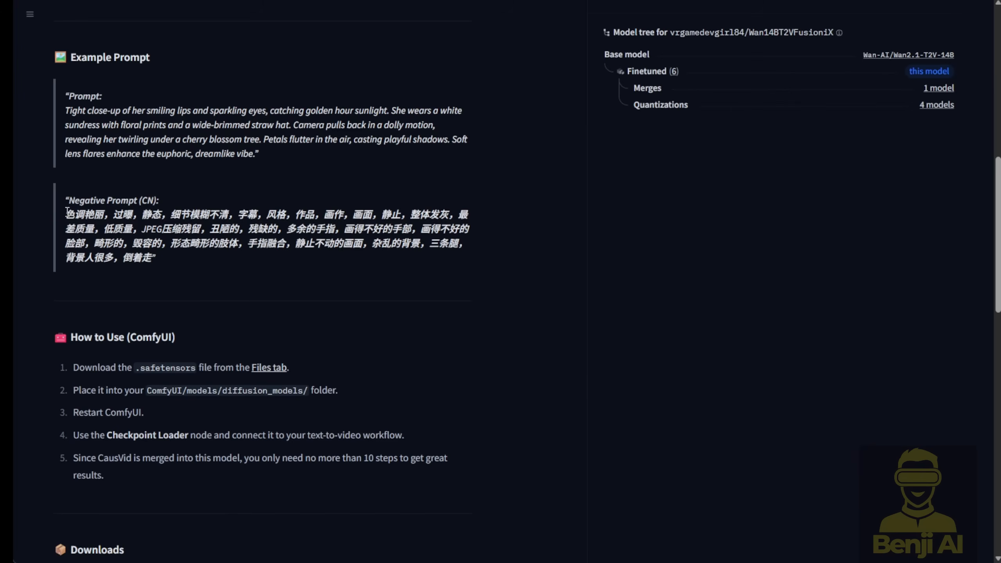
drag(66, 210, 156, 259)
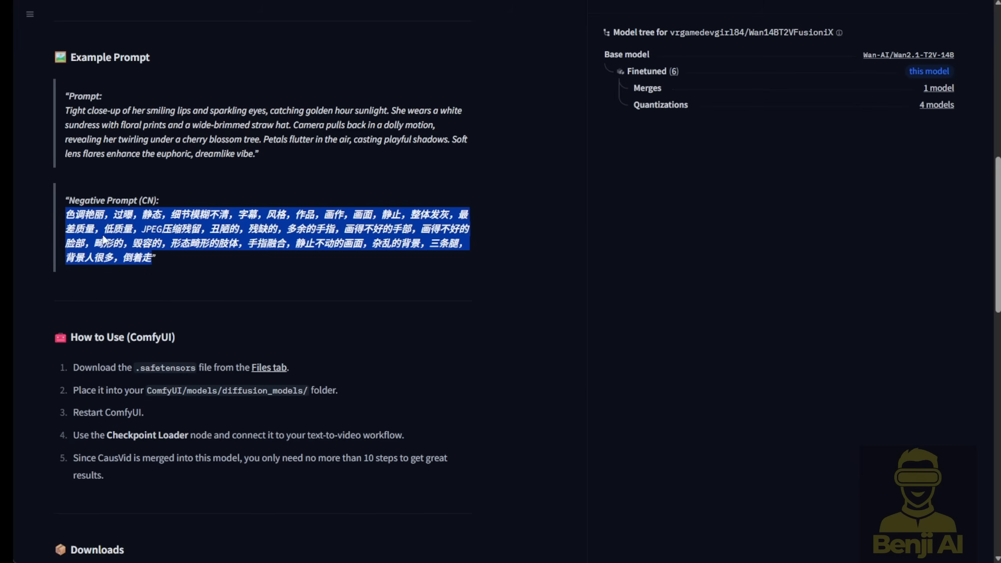
mouse_move(145, 271)
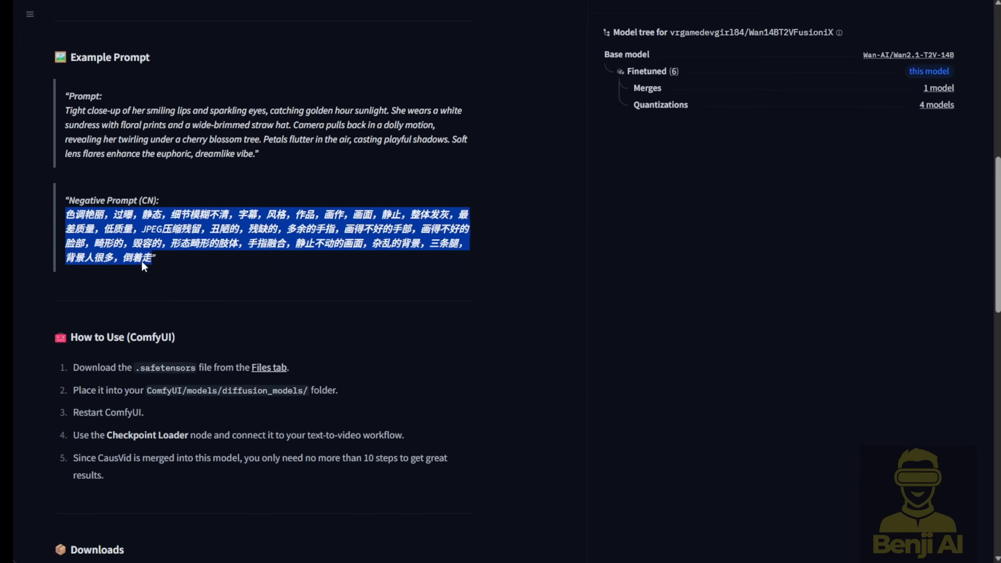
scroll(down, 3)
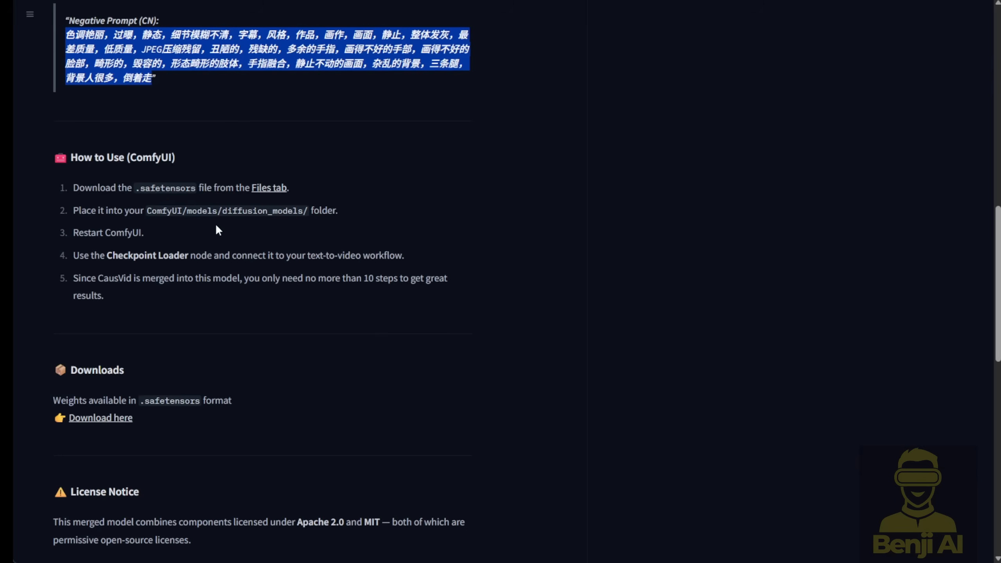
mouse_move(192, 217)
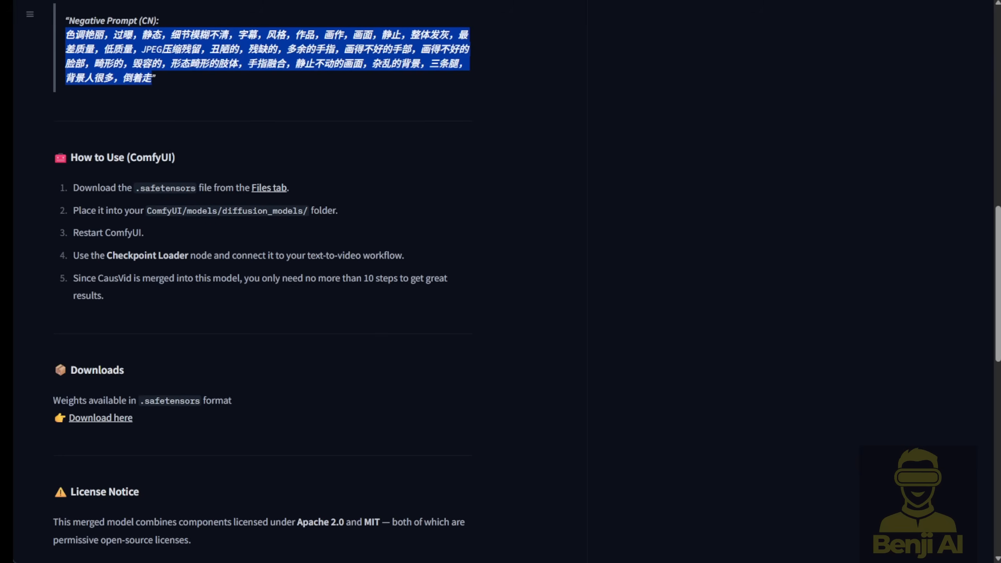
mouse_move(261, 311)
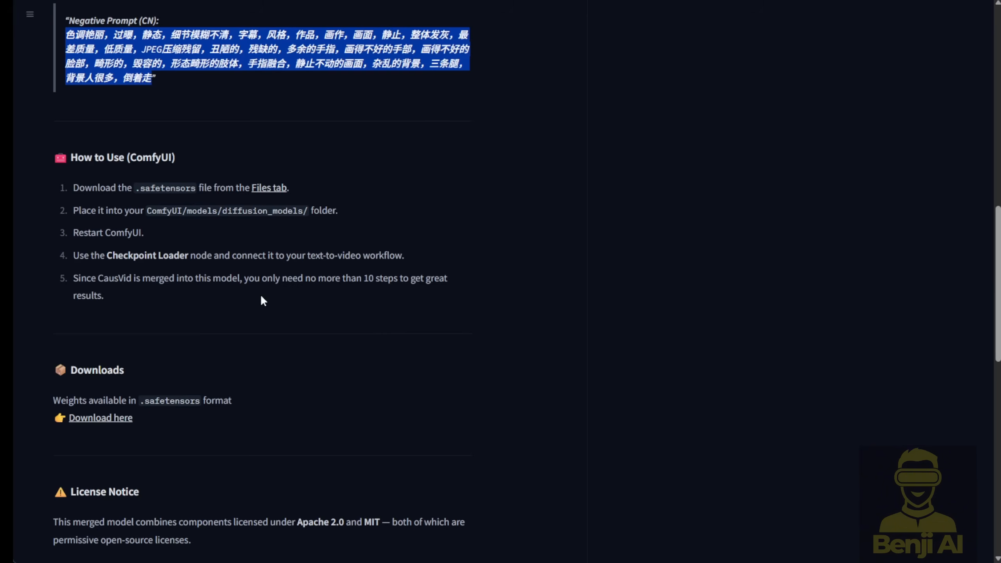
mouse_move(327, 218)
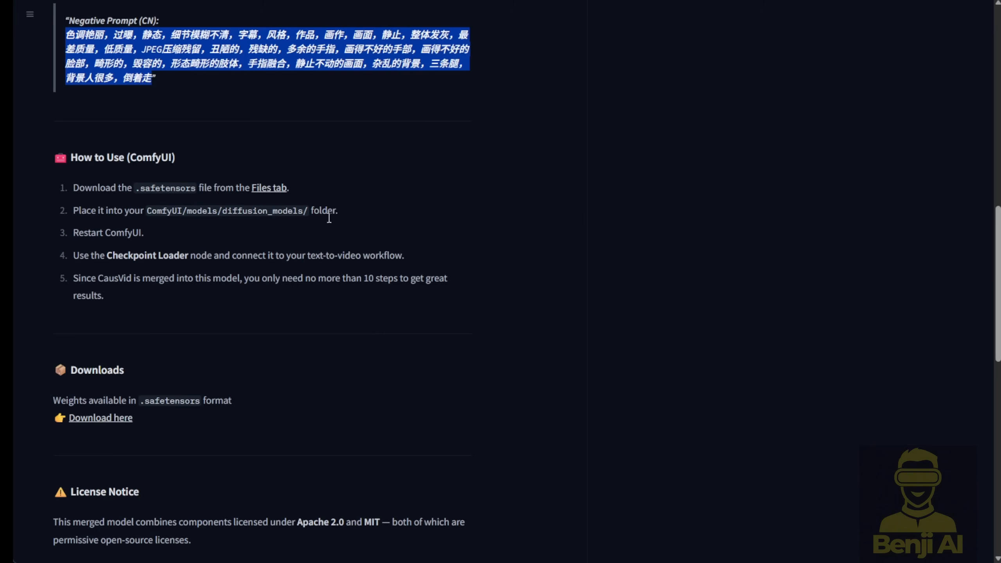
double_click(262, 210)
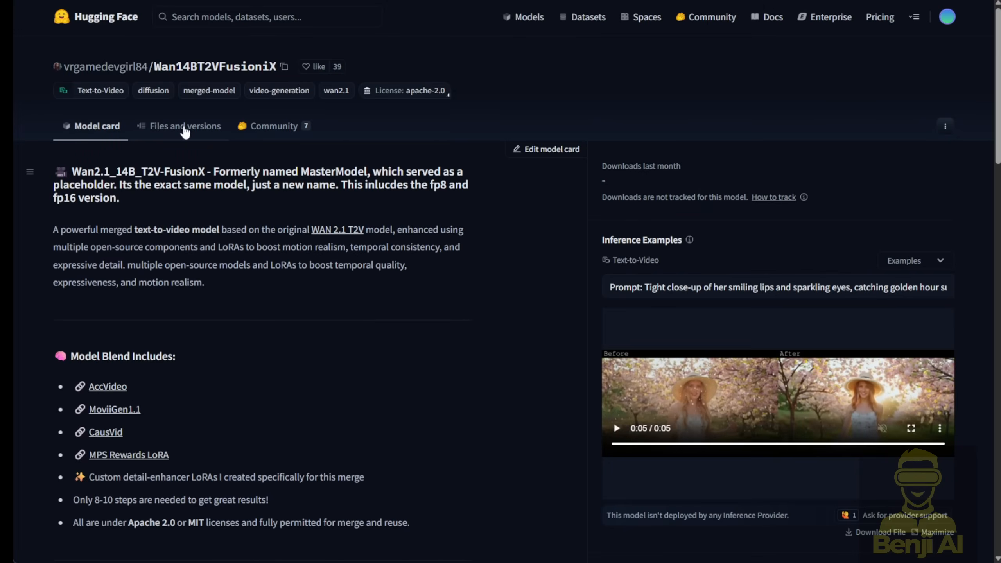
Show the FusioniX repository files: fp16, Phantom and image-to-video safetensors.
click(185, 126)
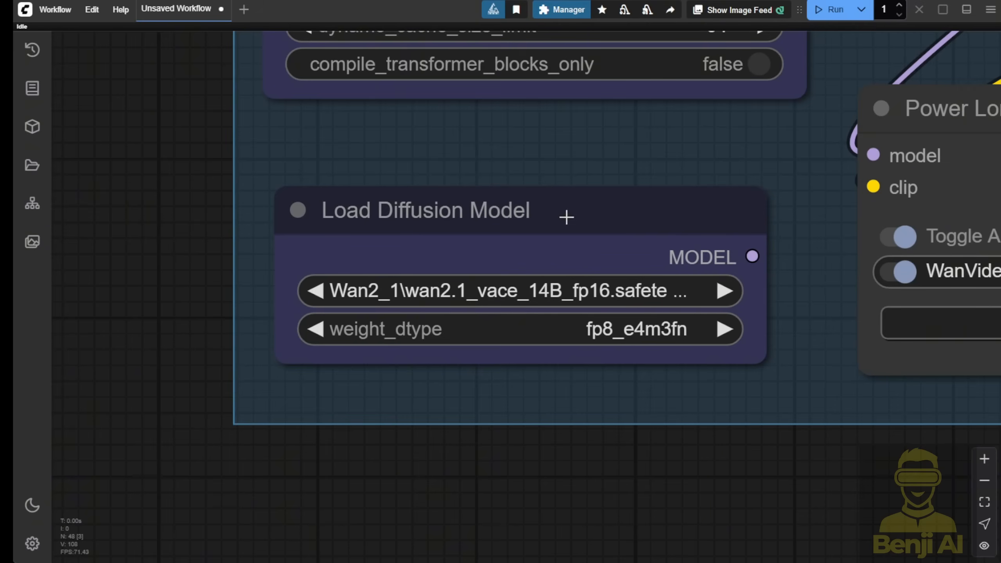
click(424, 208)
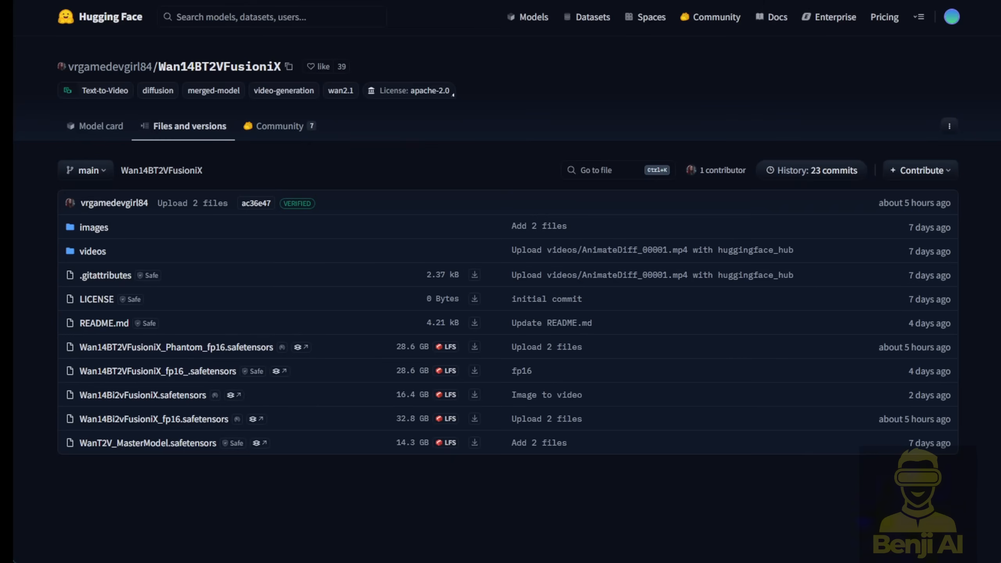
mouse_move(374, 281)
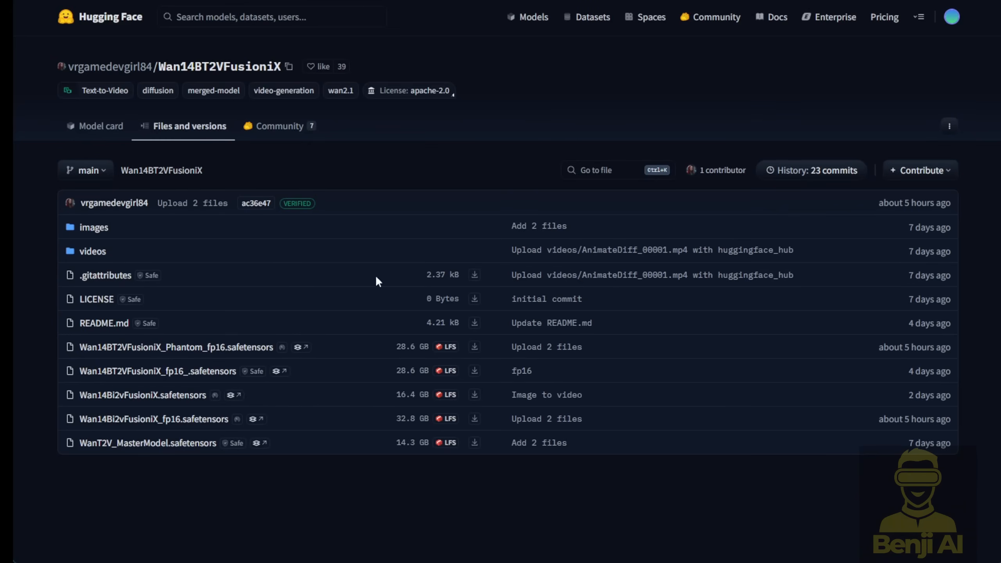
mouse_move(346, 289)
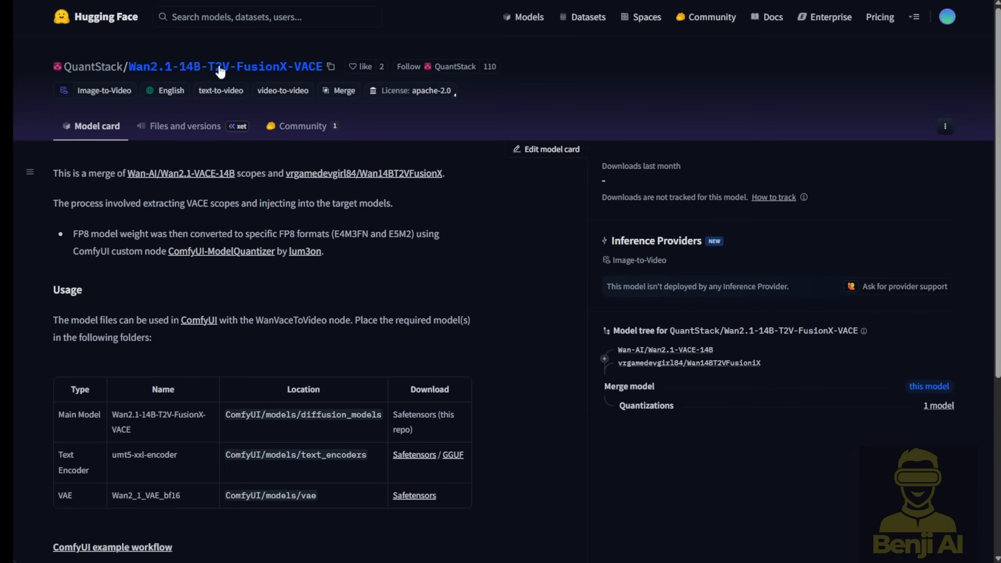
mouse_move(212, 135)
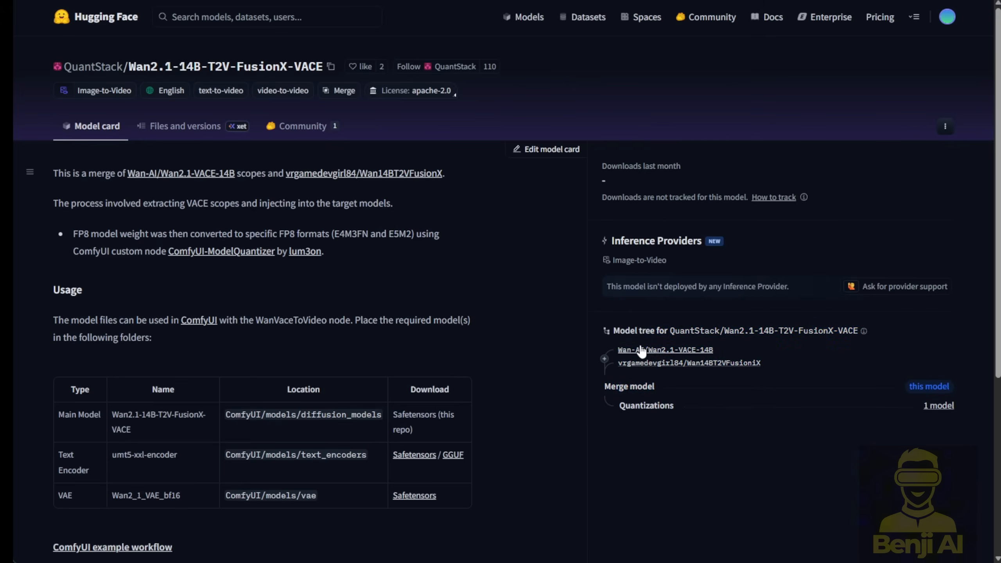
mouse_move(616, 363)
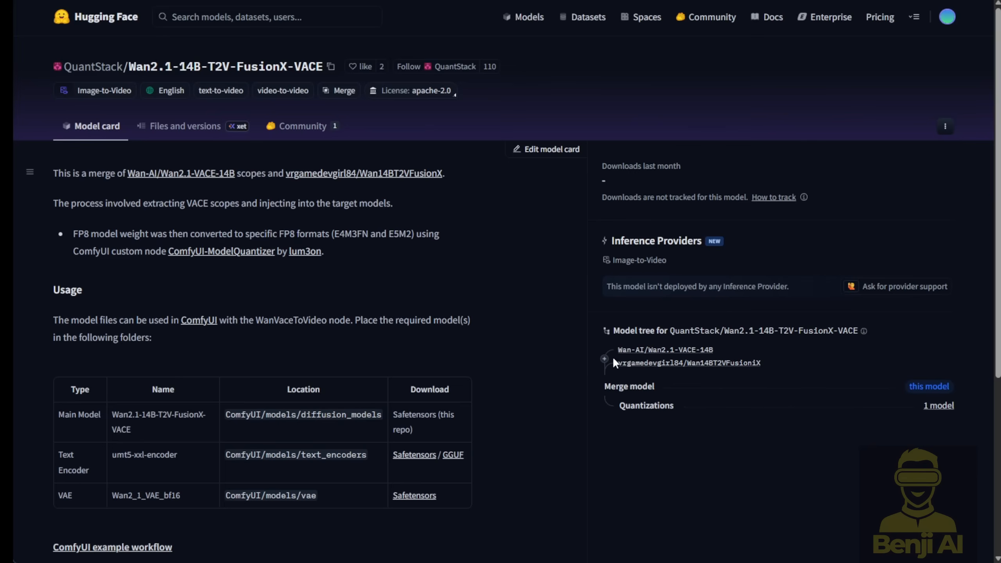
Switch QuantStack's FusionX-VACE repo between its file list and model card.
double_click(629, 386)
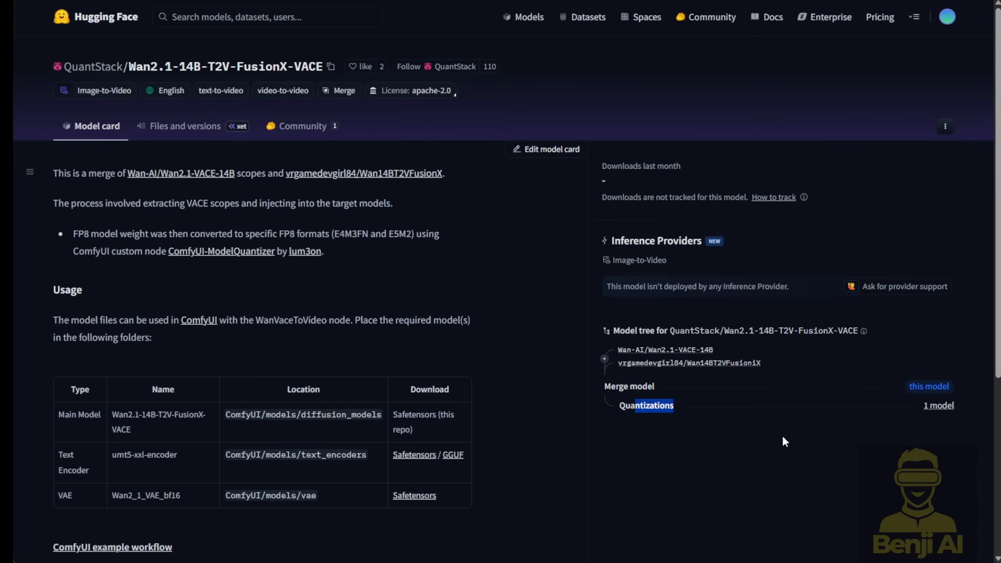
mouse_move(230, 459)
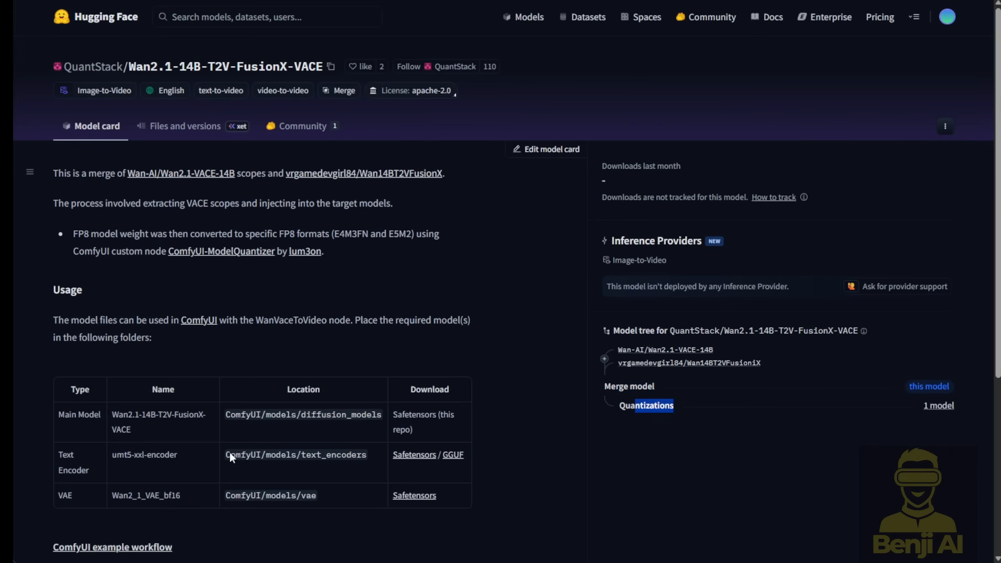
click(184, 126)
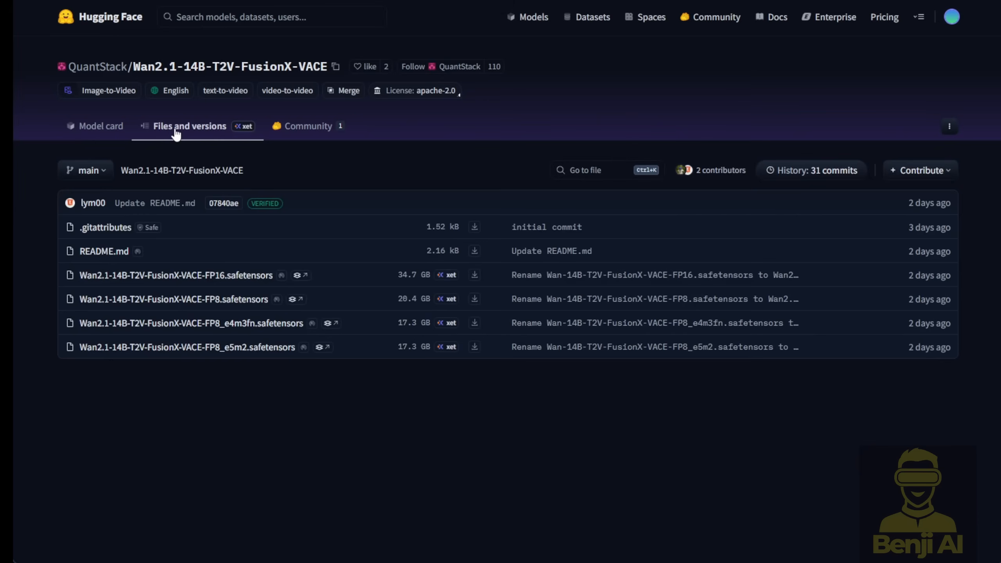
click(100, 126)
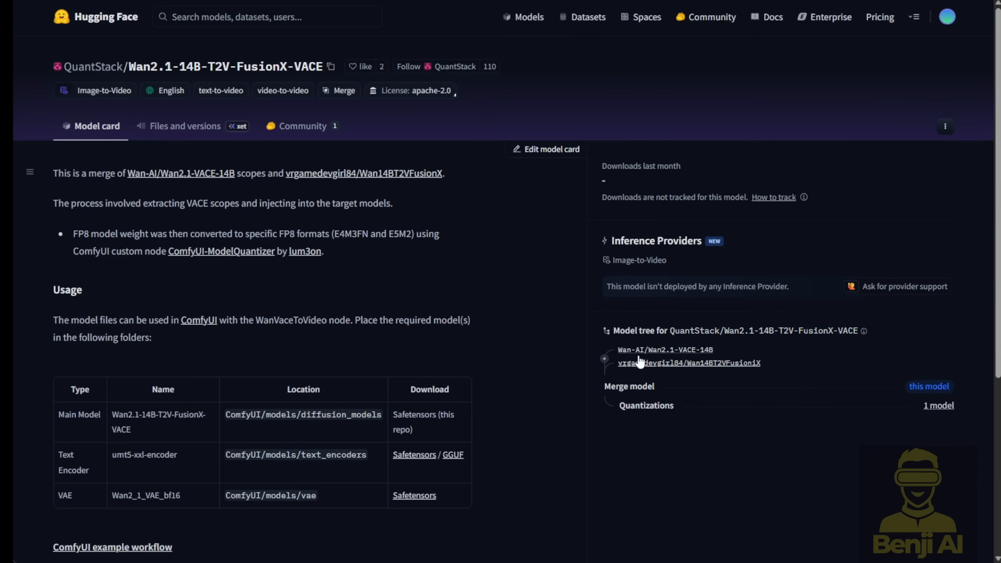
double_click(628, 387)
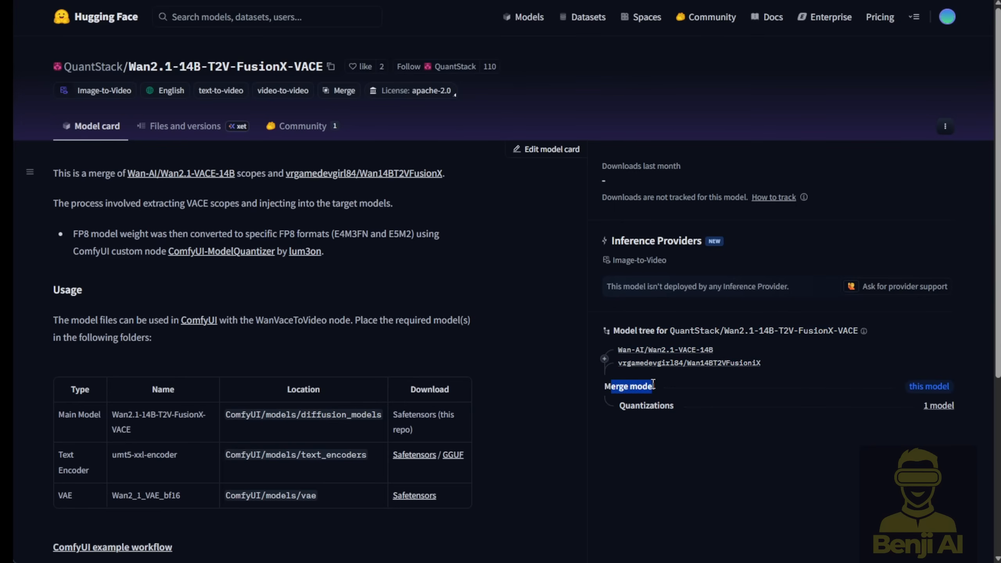
click(187, 125)
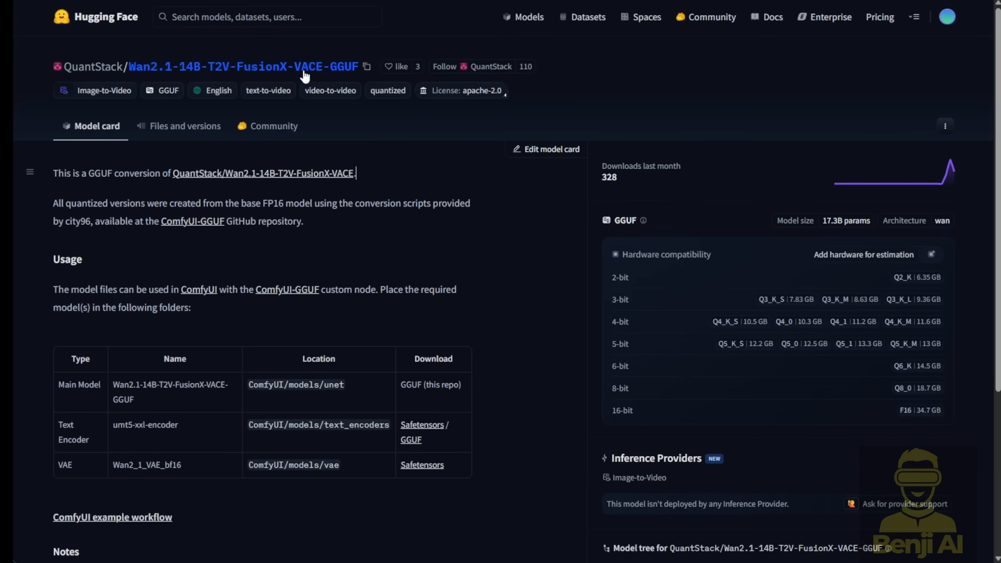
mouse_move(188, 71)
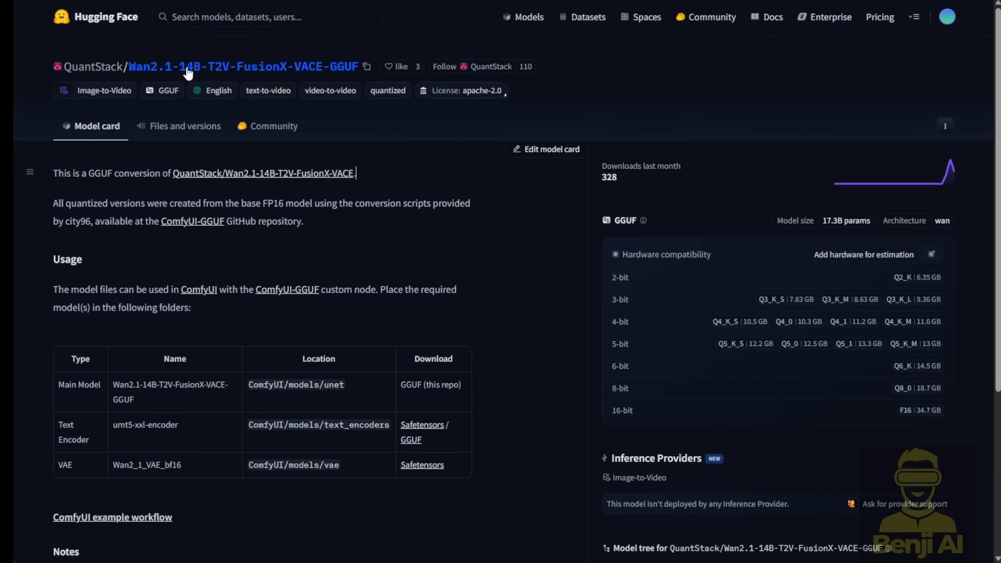
mouse_move(347, 72)
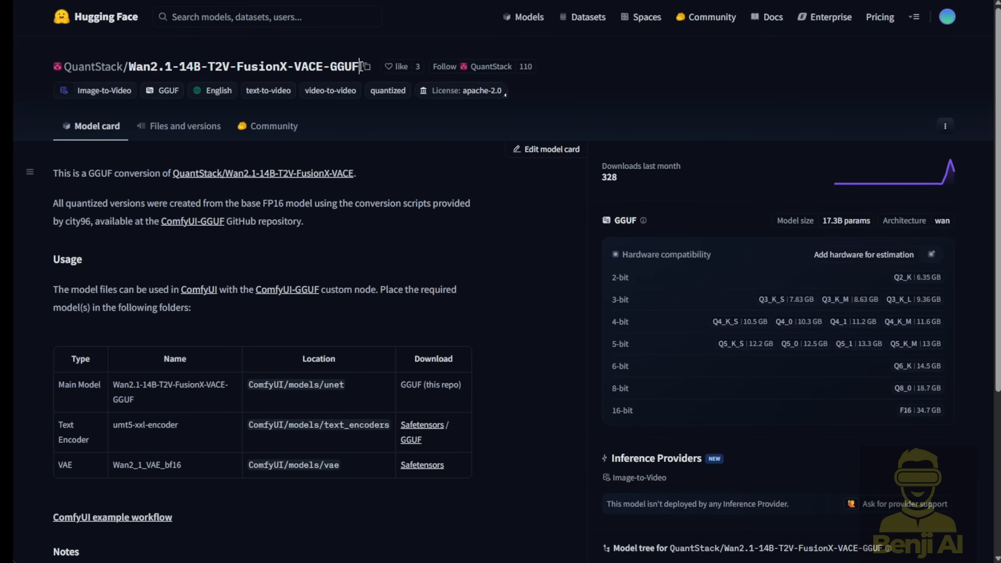
List the GGUF repository's F16 and Q2_K–Q5 quantized files with their sizes.
click(185, 126)
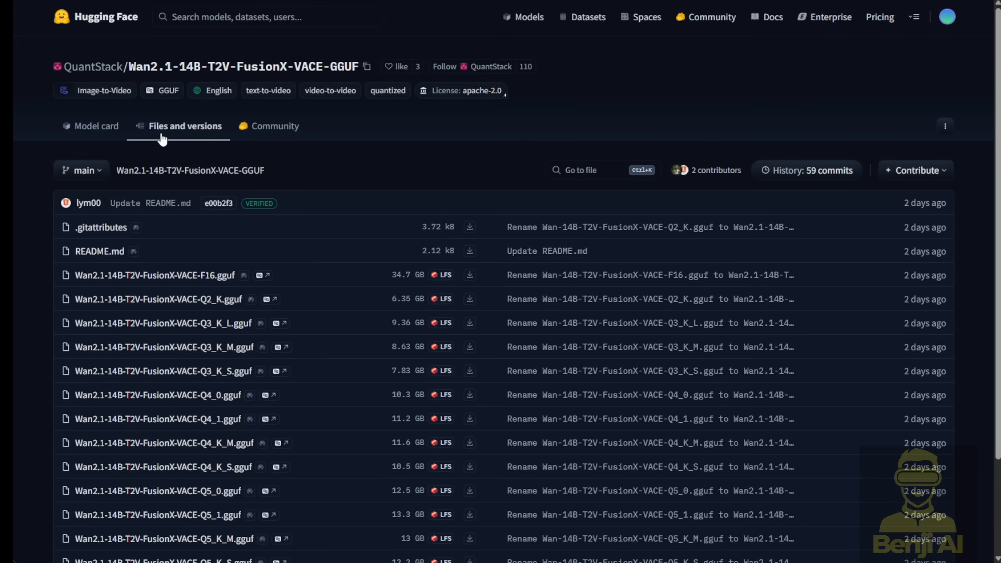
scroll(down, 3)
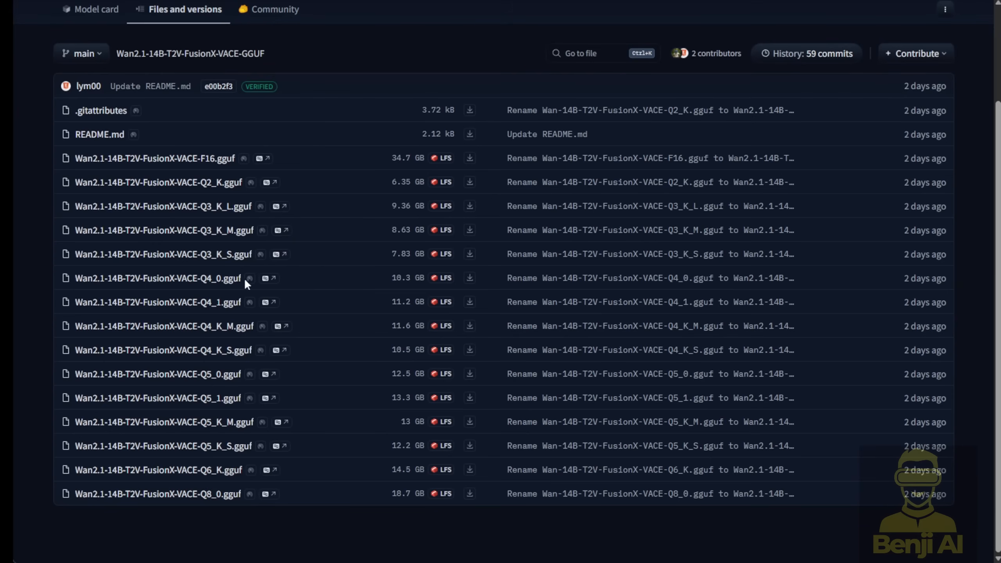
mouse_move(204, 512)
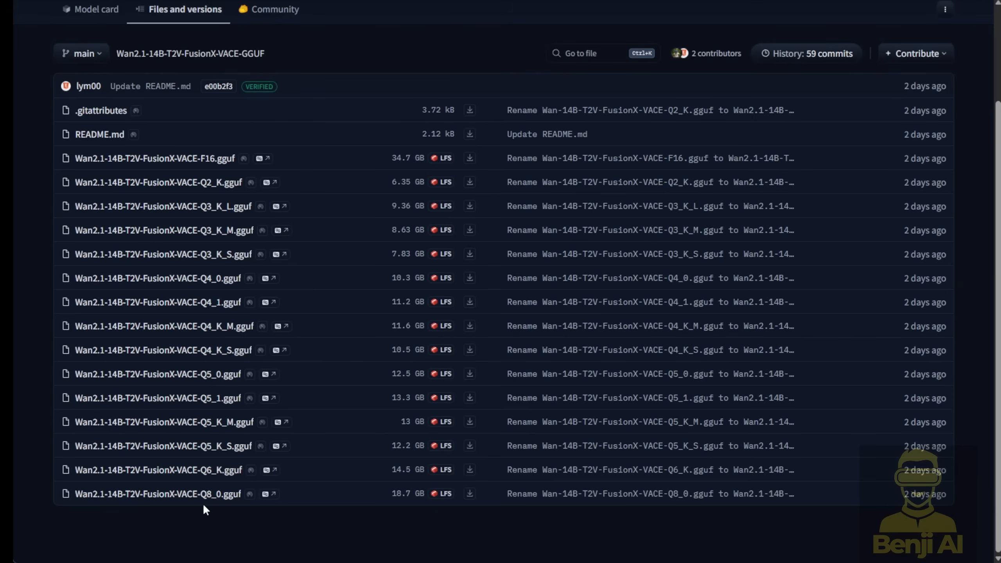
mouse_move(217, 222)
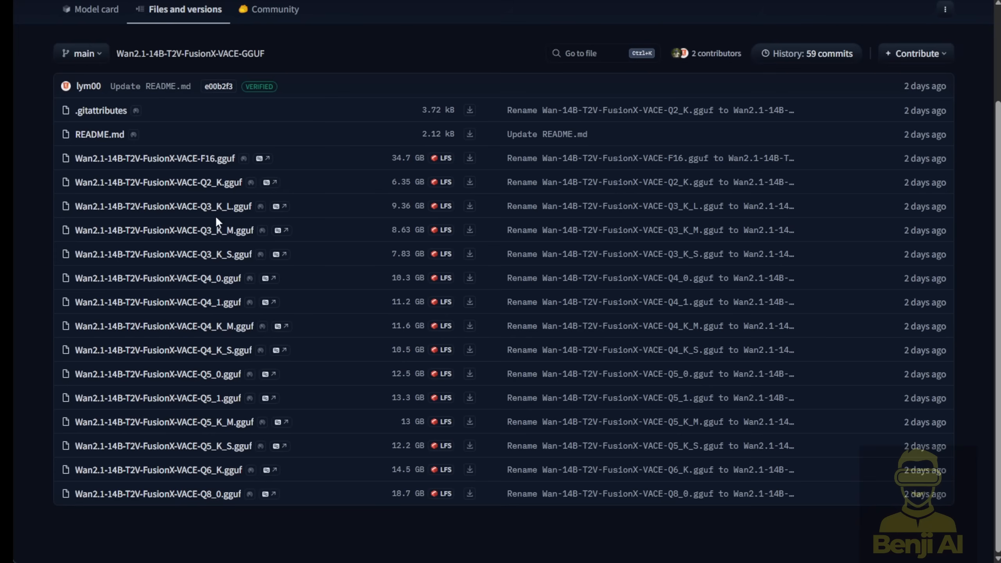
mouse_move(403, 317)
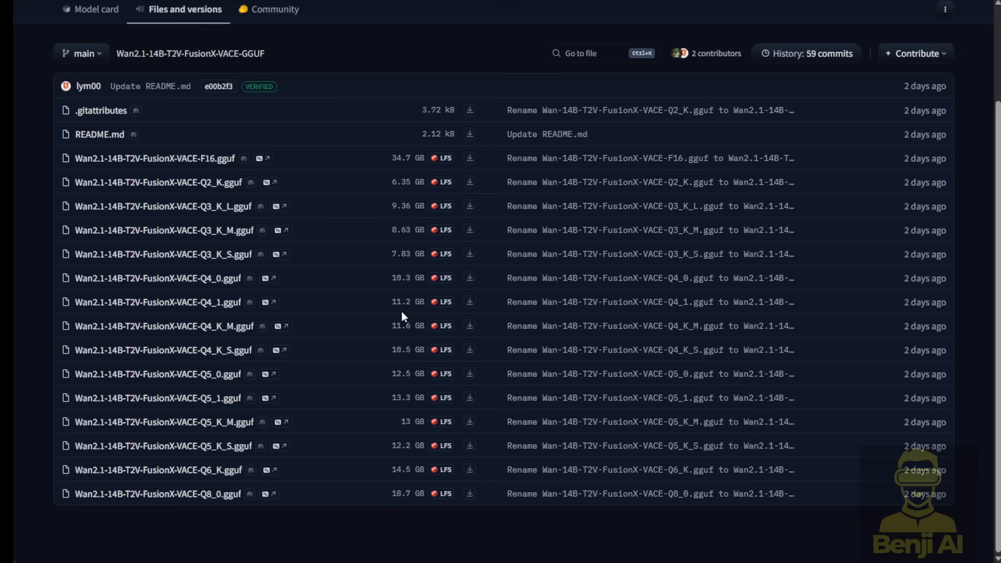
mouse_move(367, 341)
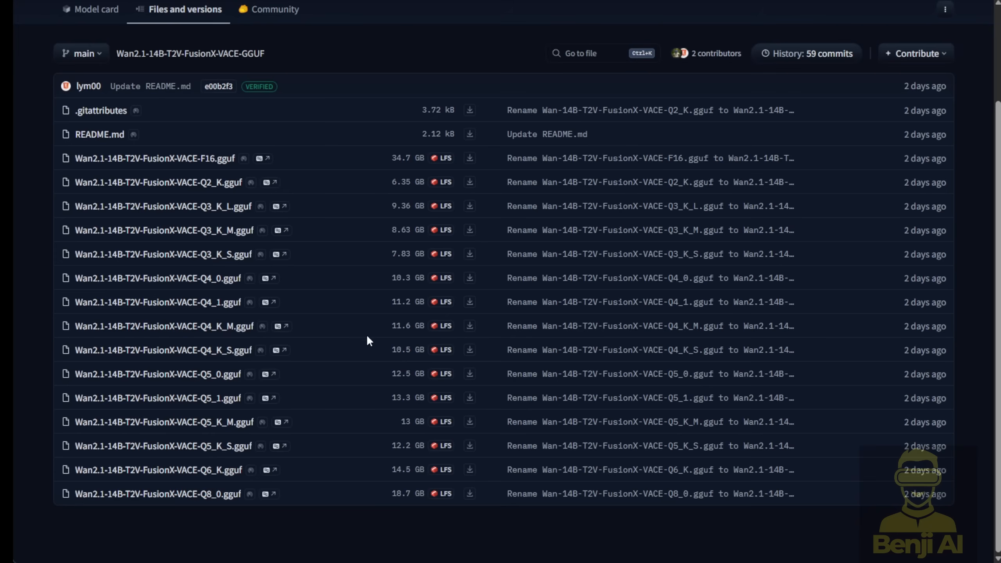
mouse_move(368, 333)
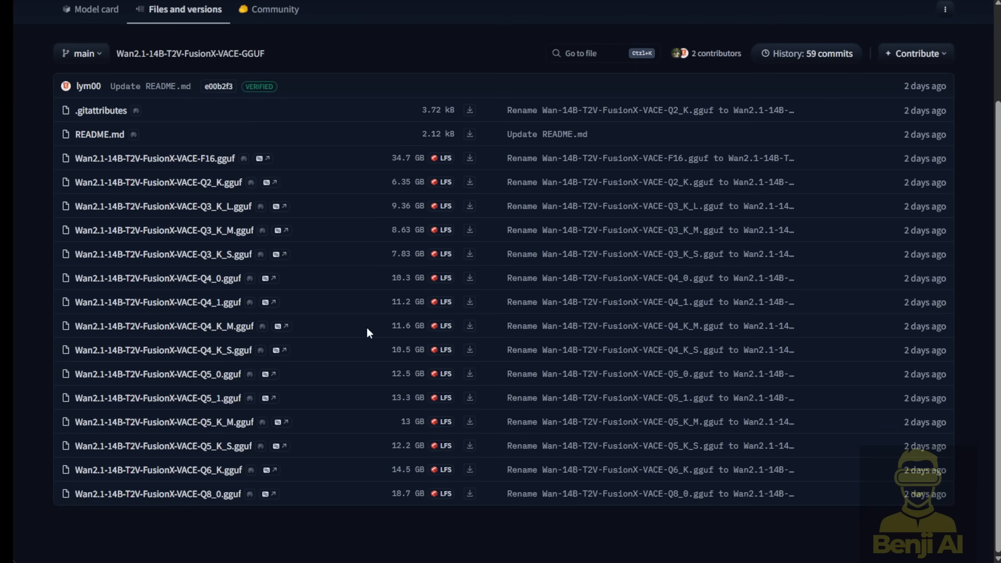
mouse_move(308, 496)
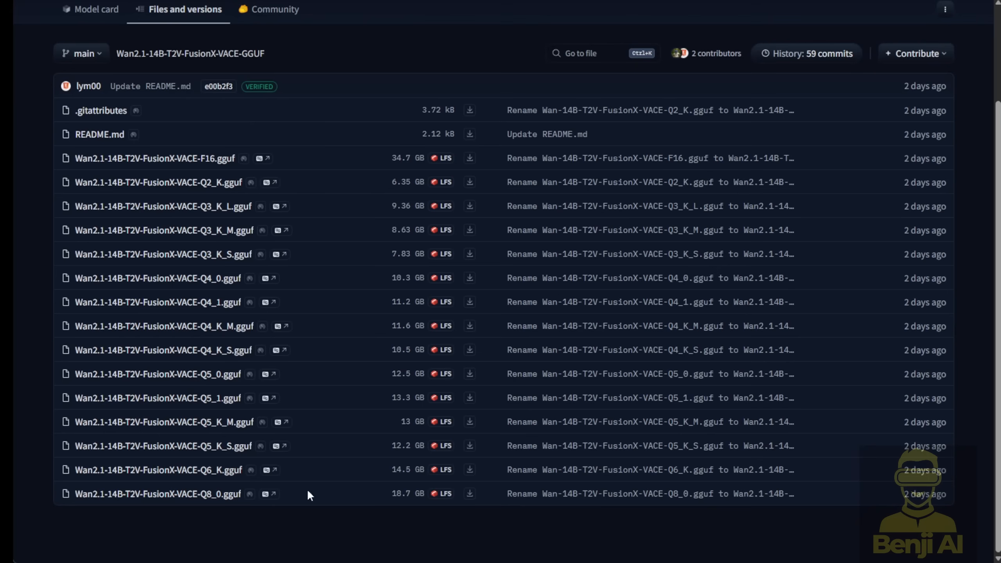
mouse_move(328, 494)
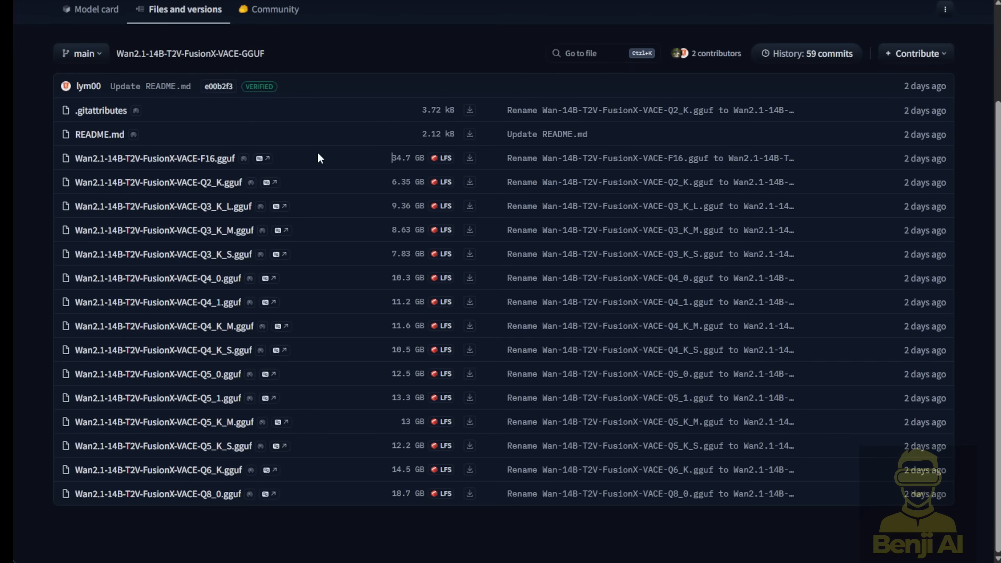
mouse_move(152, 149)
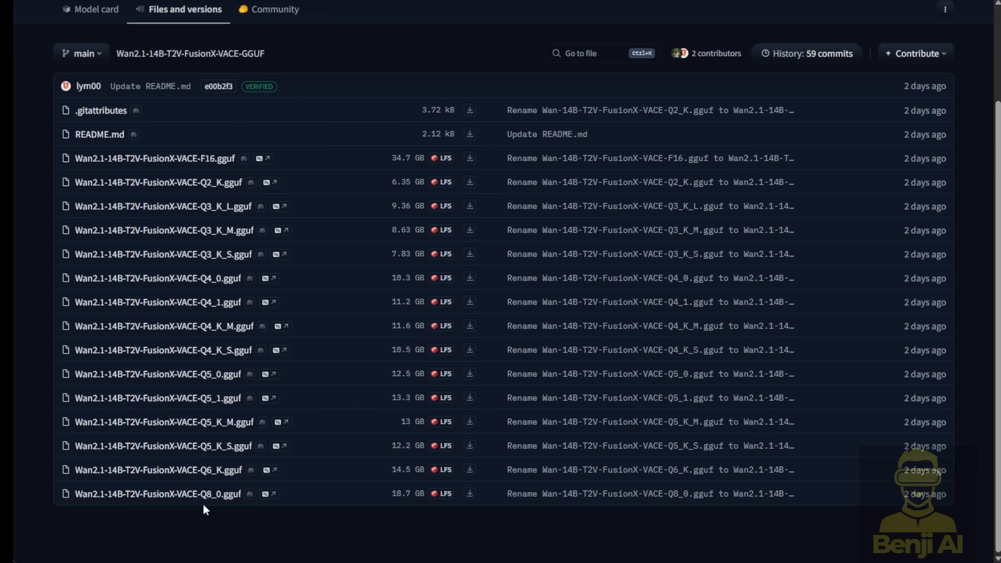
mouse_move(217, 222)
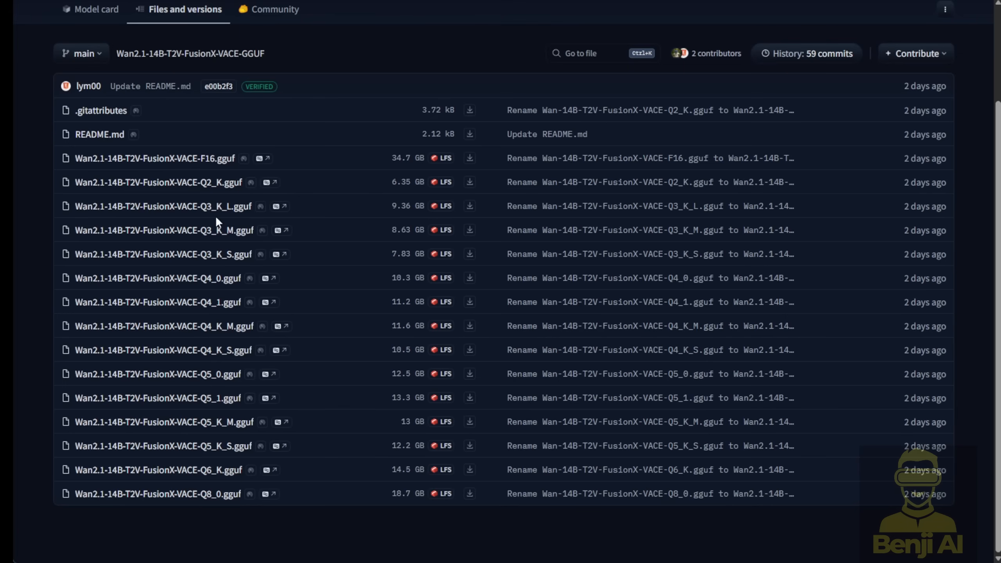
mouse_move(393, 327)
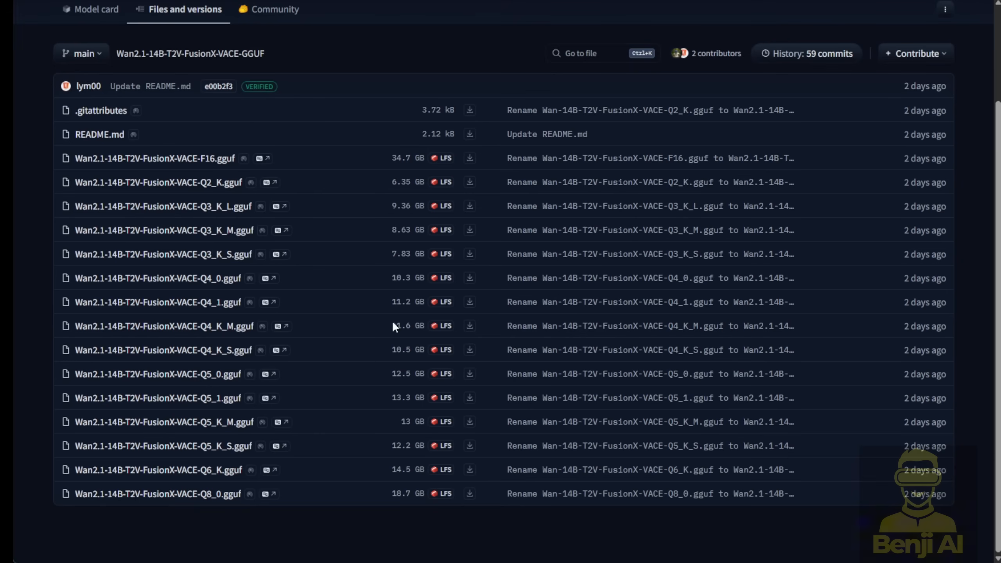
mouse_move(367, 340)
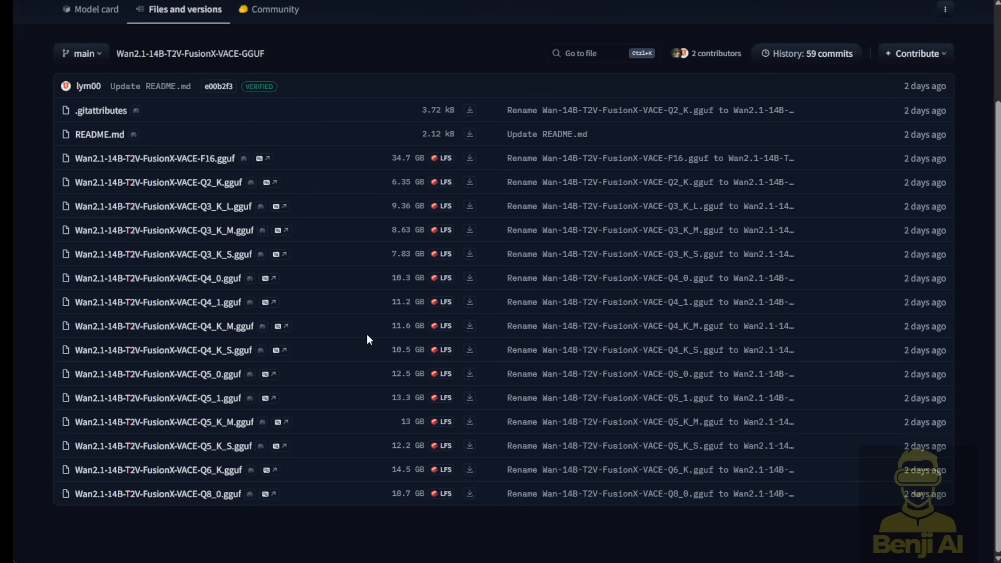
mouse_move(368, 332)
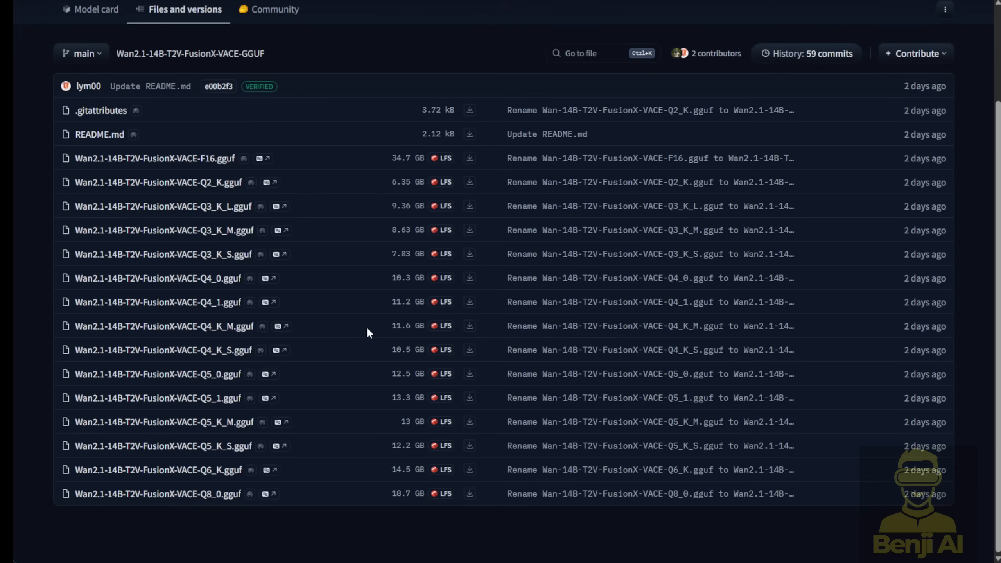
mouse_move(328, 496)
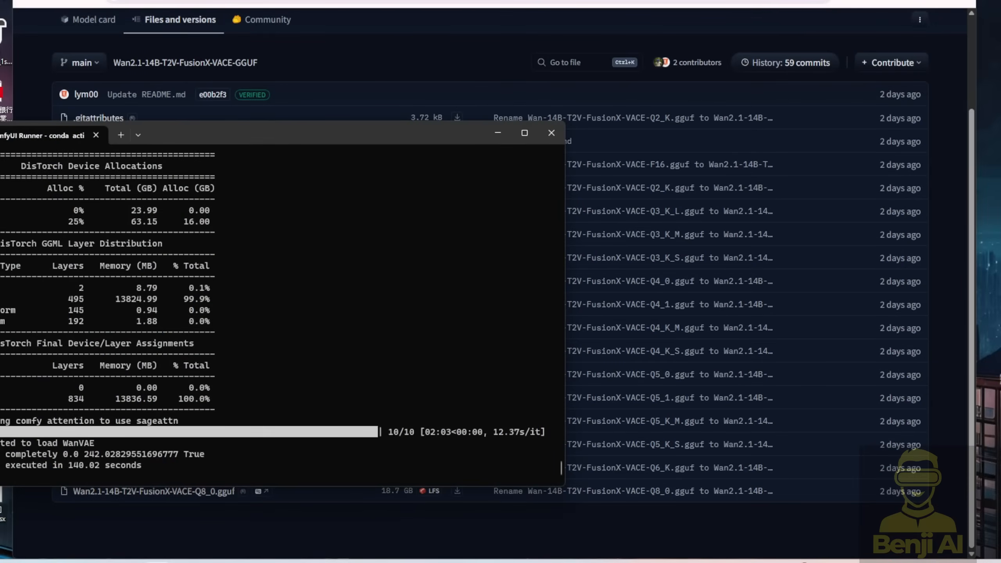
mouse_move(271, 263)
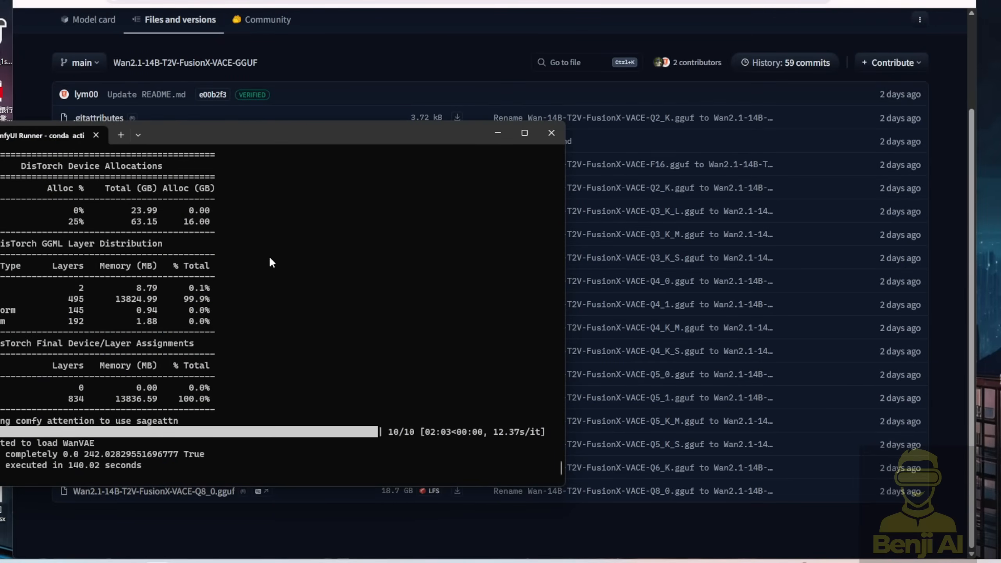
mouse_move(278, 322)
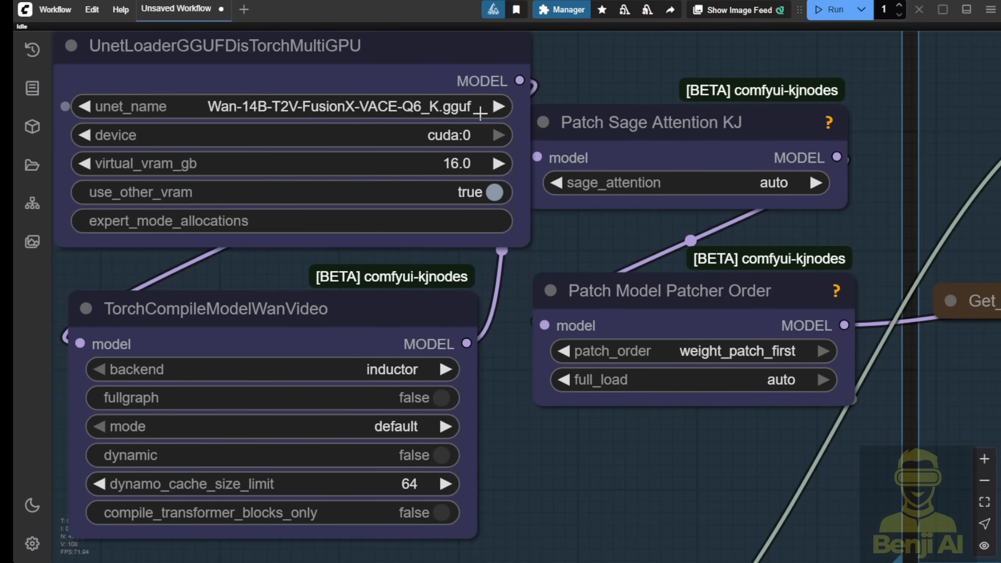
mouse_move(526, 234)
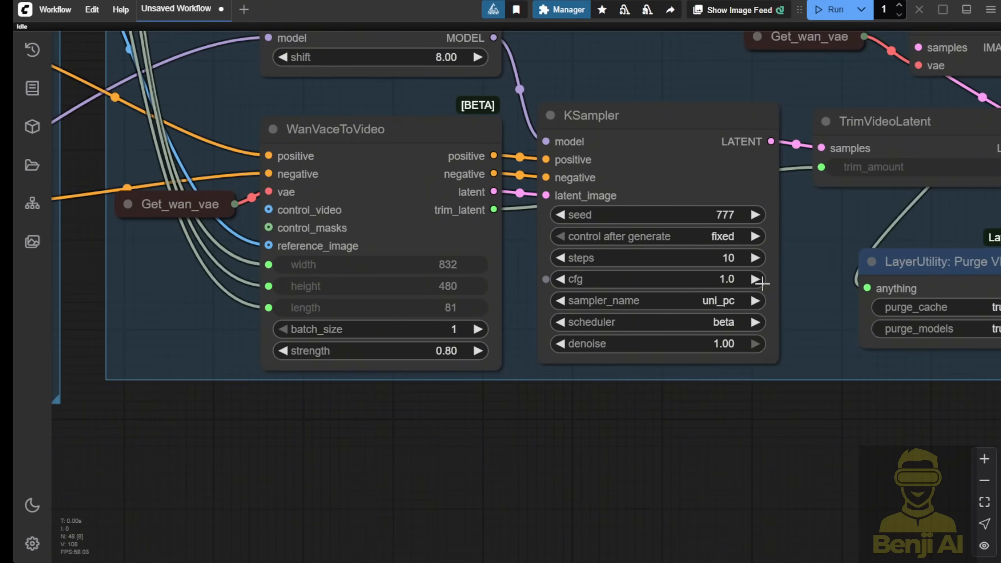
mouse_move(708, 183)
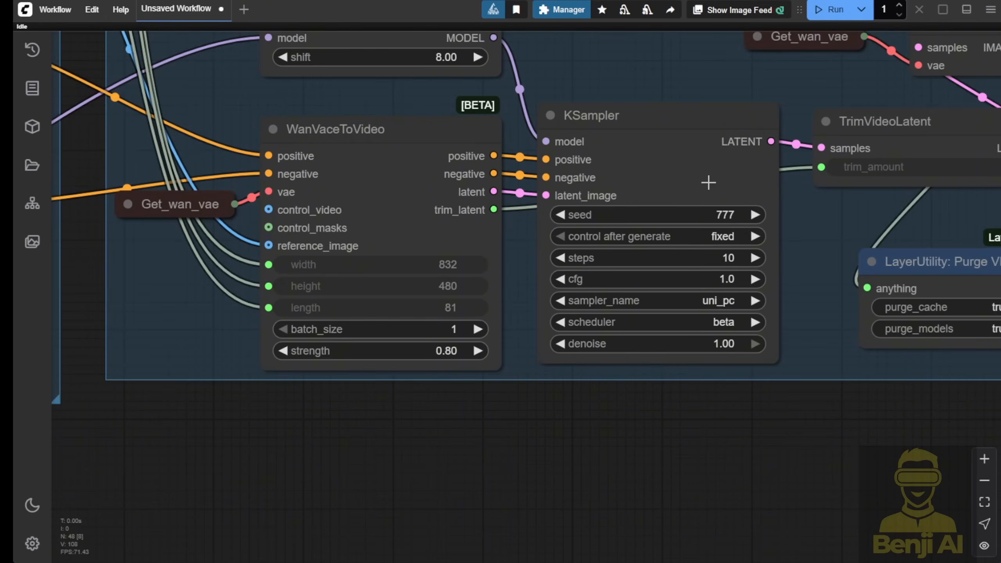
mouse_move(596, 118)
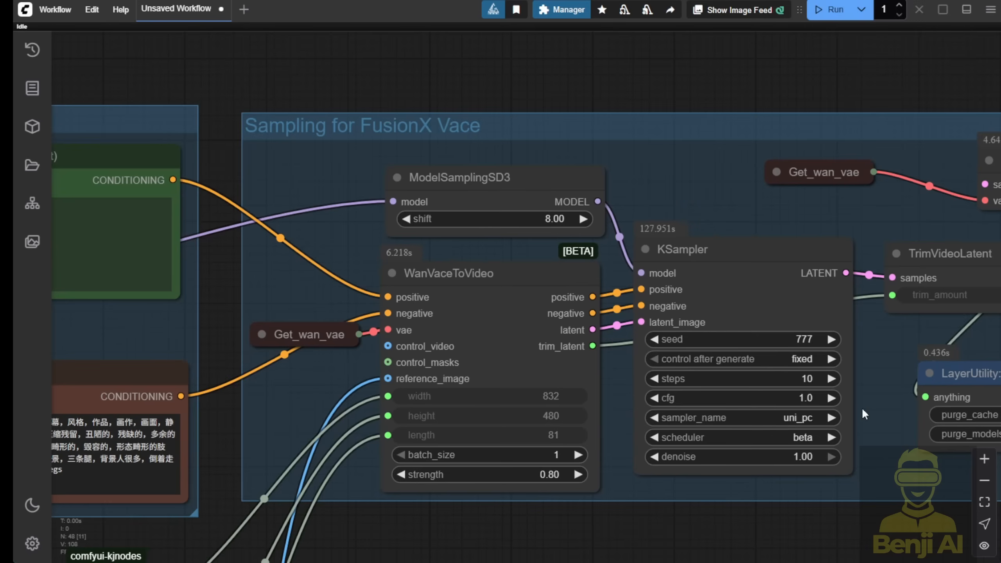
mouse_move(789, 386)
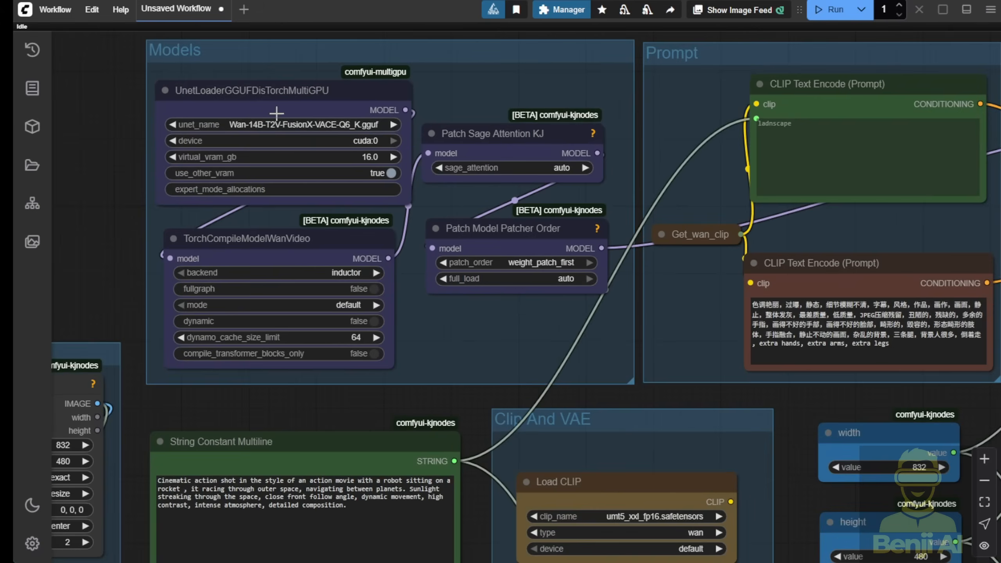
mouse_move(324, 273)
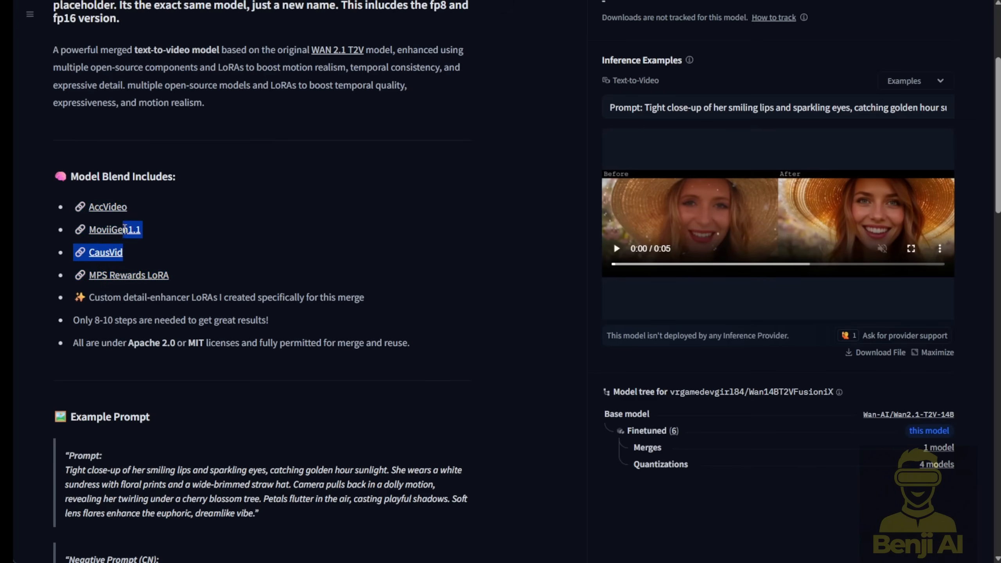
Select the MoviiGen1.1 and CausVid blend entries, then browse Kijai's WanVideo_comfy LoRA files.
drag(123, 229, 105, 206)
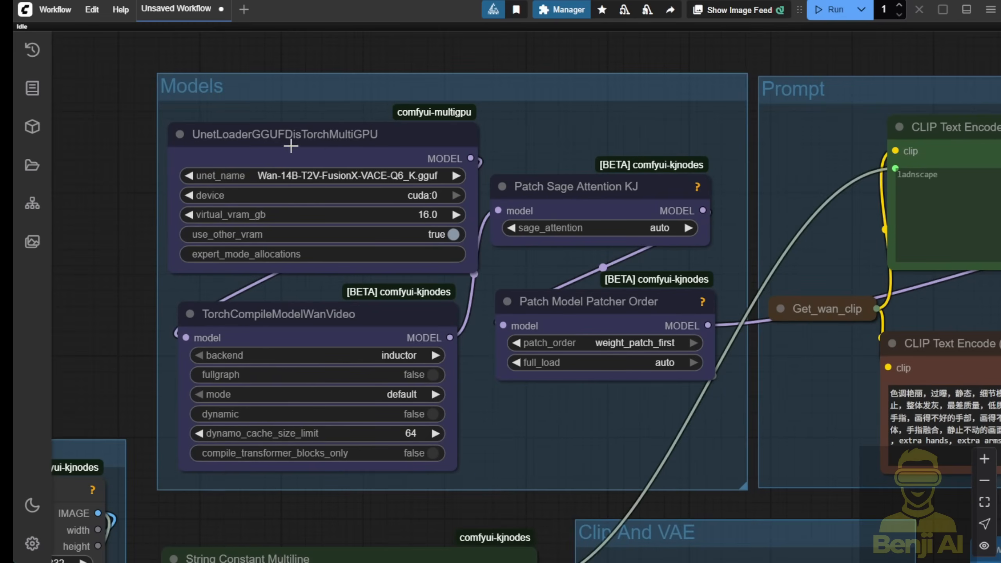
mouse_move(492, 190)
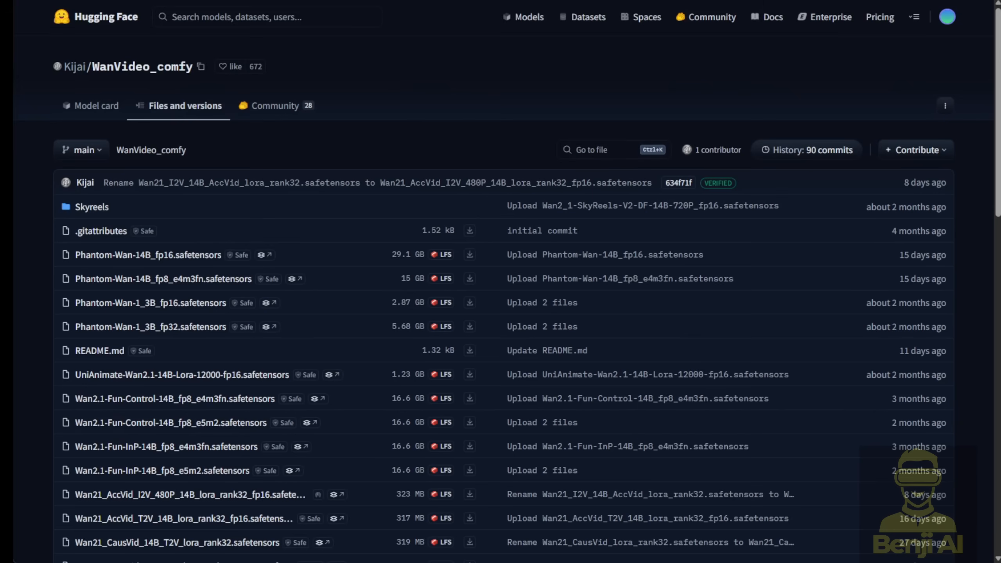
scroll(down, 3)
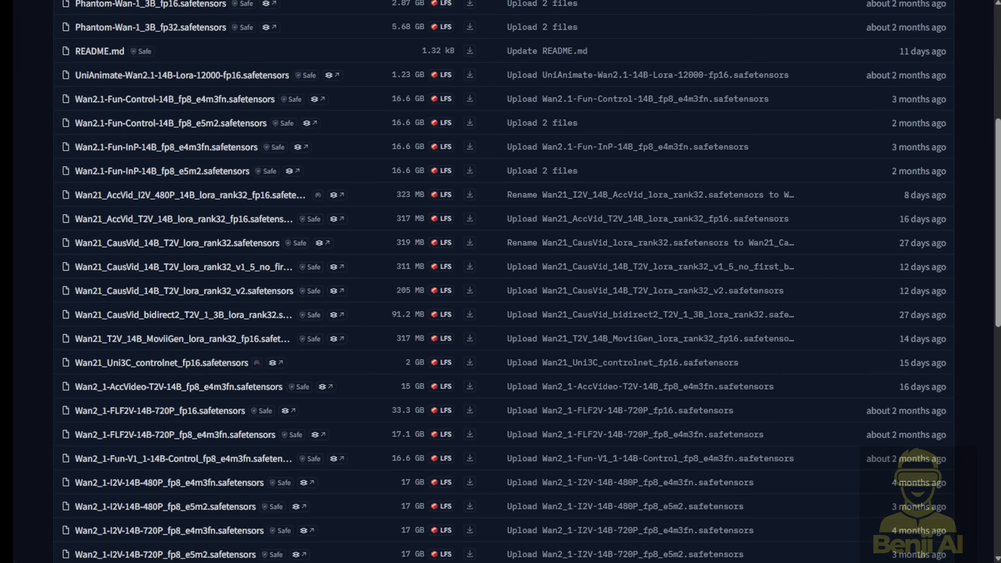
mouse_move(191, 225)
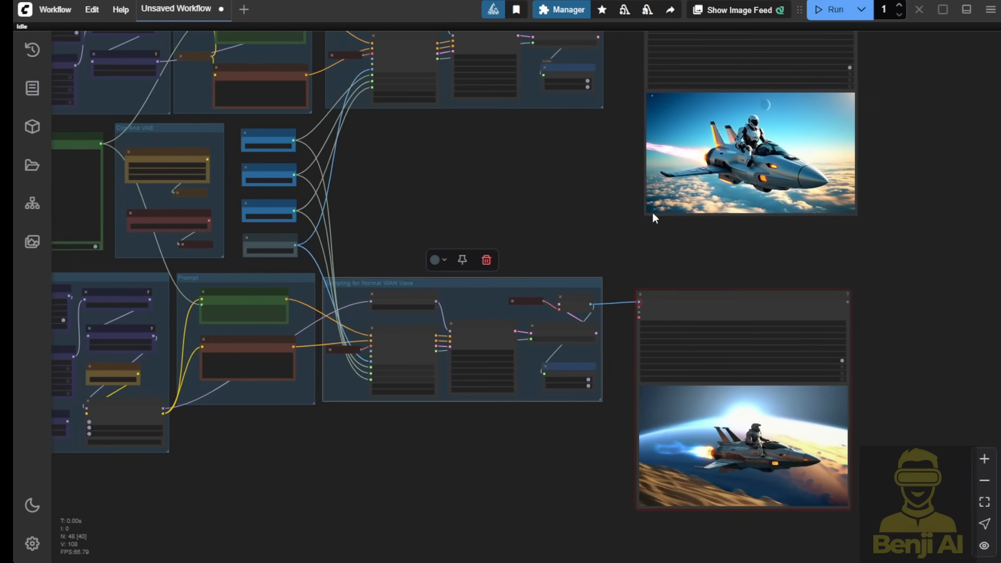
drag(652, 218, 616, 232)
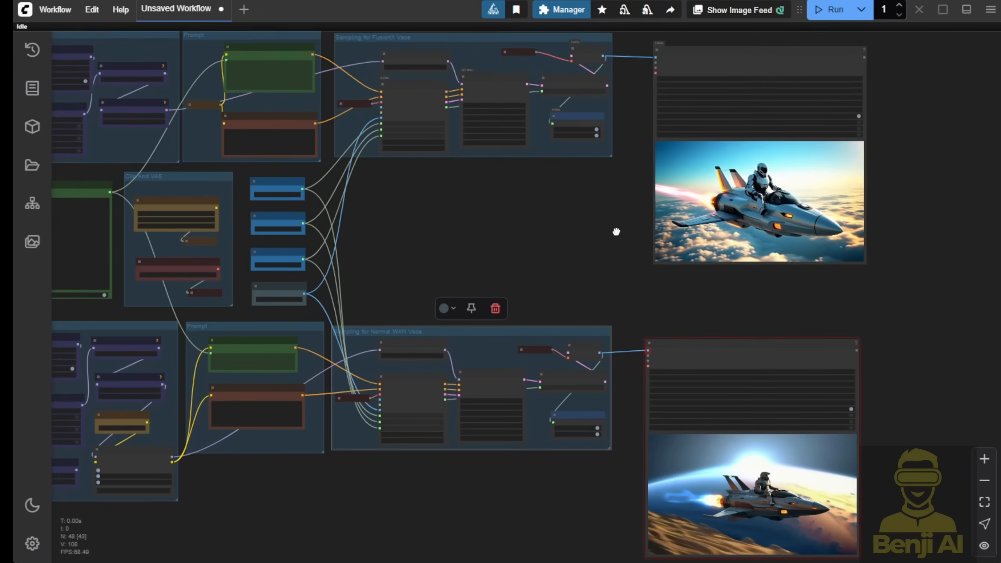
drag(616, 232, 687, 268)
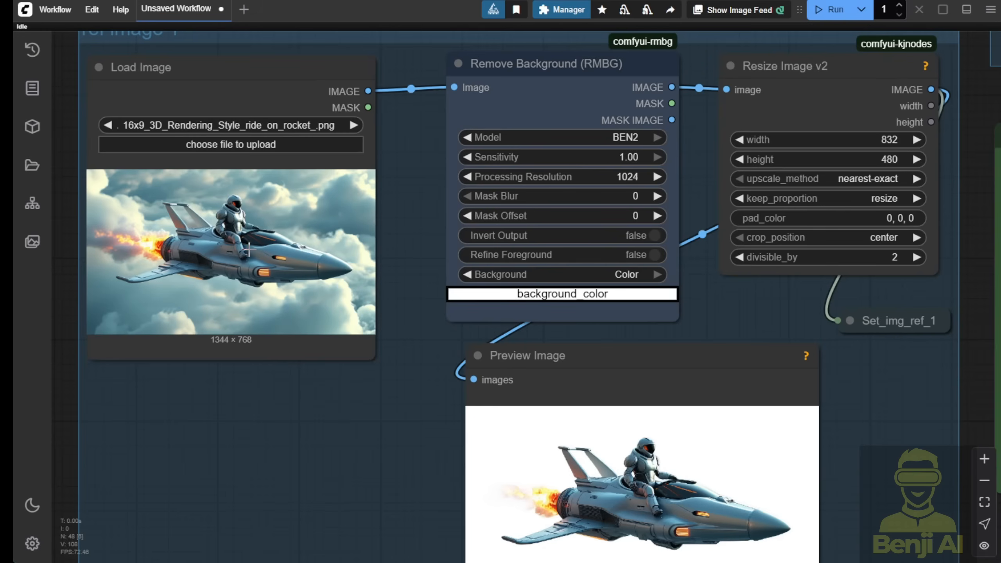
mouse_move(286, 411)
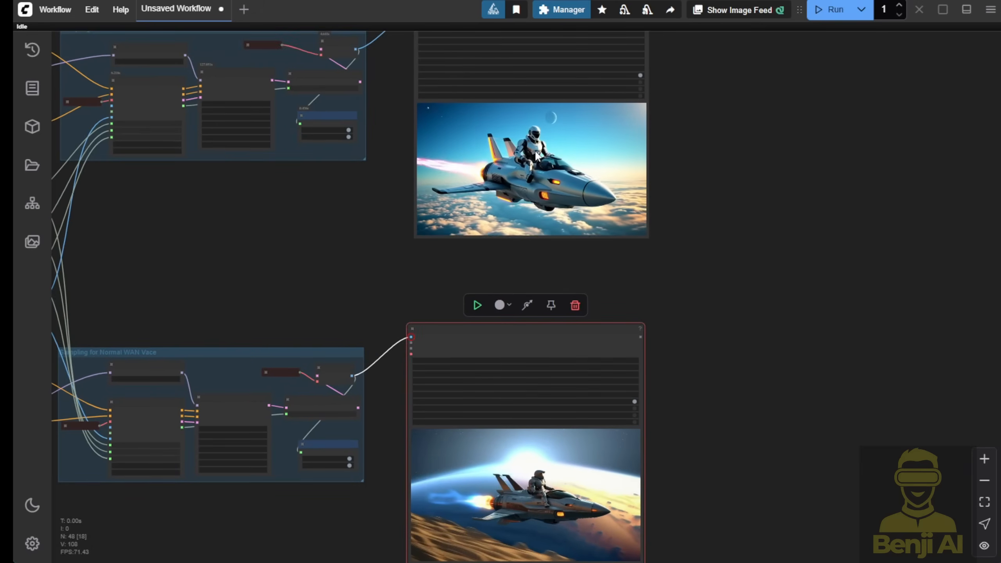
right_click(536, 158)
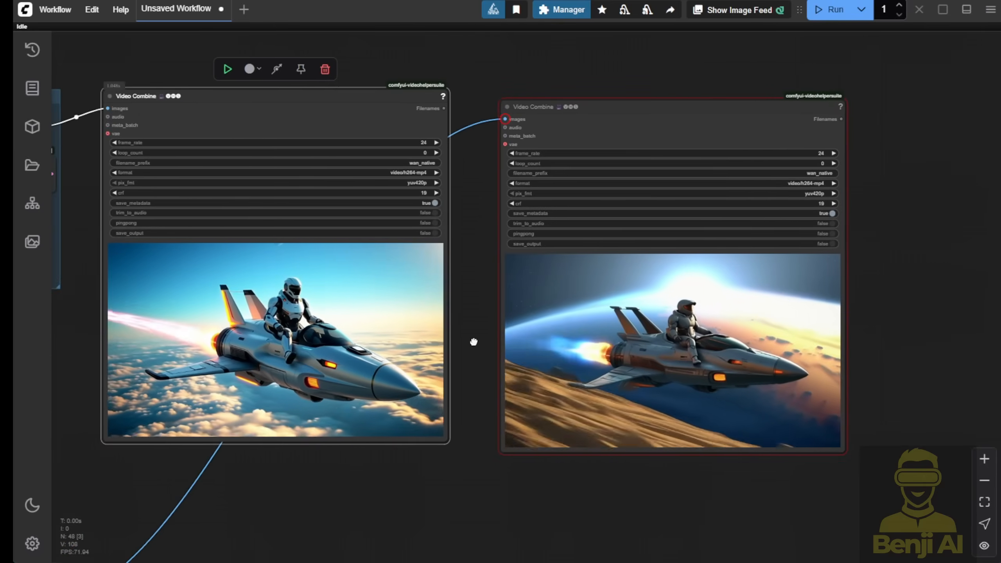
Move the normal WAN VACE output beside FusionX and open its options (832x480, 24 fps).
drag(473, 342, 522, 355)
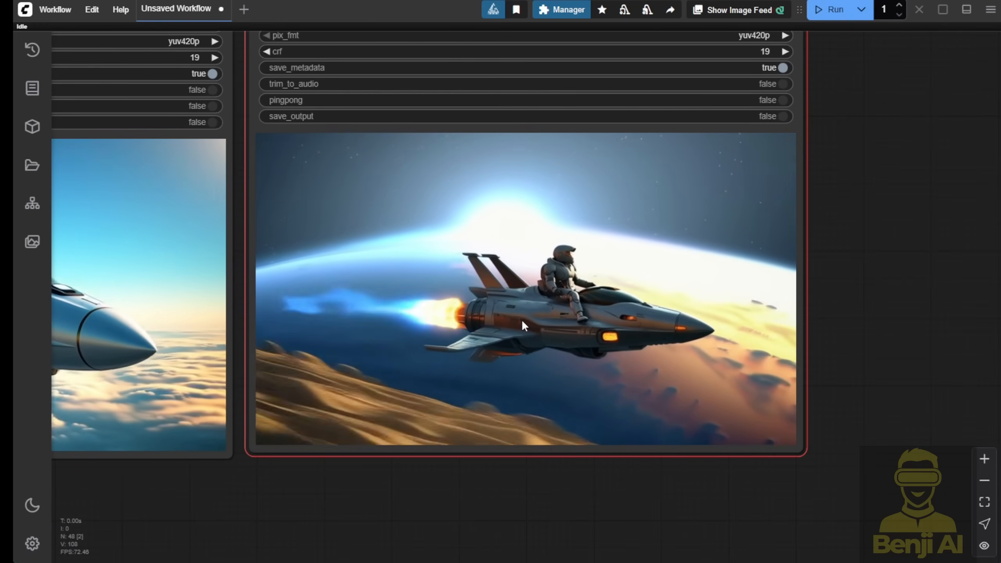
right_click(524, 326)
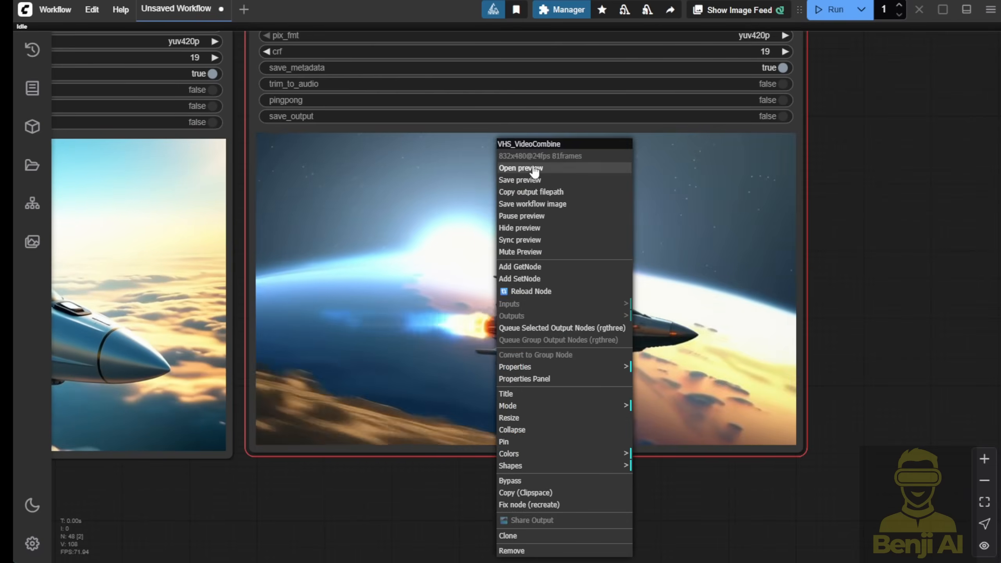
click(520, 168)
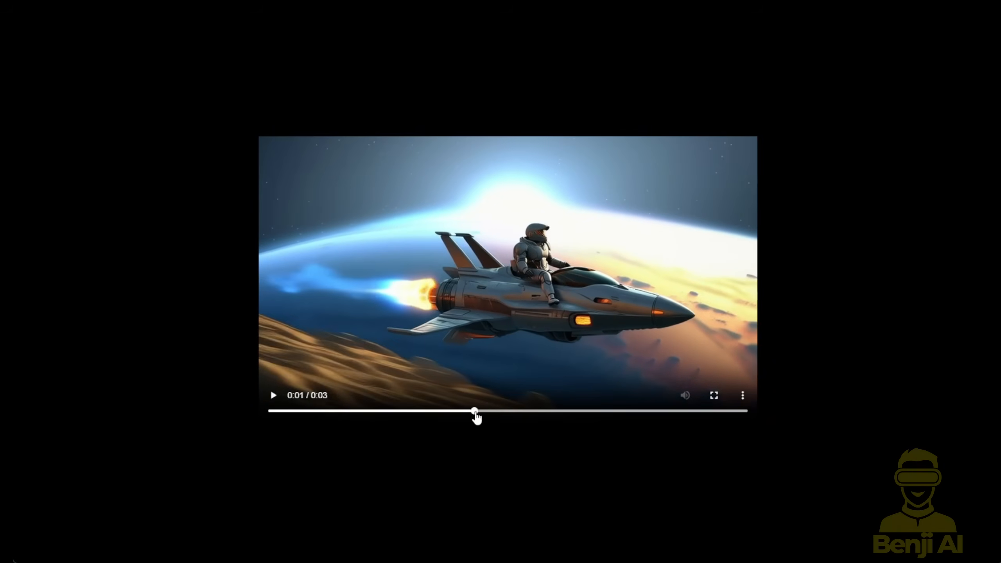
drag(475, 411, 579, 411)
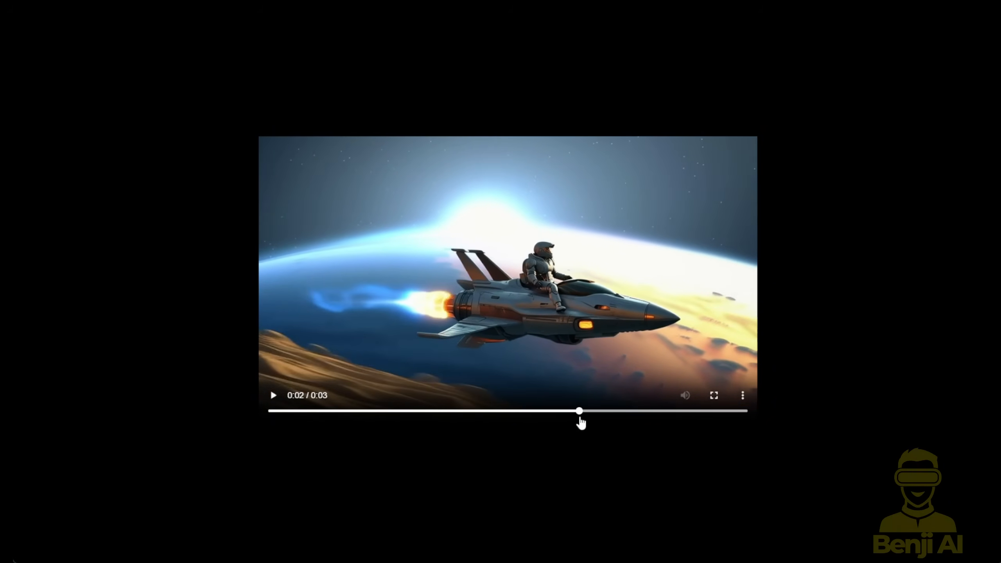
mouse_move(606, 247)
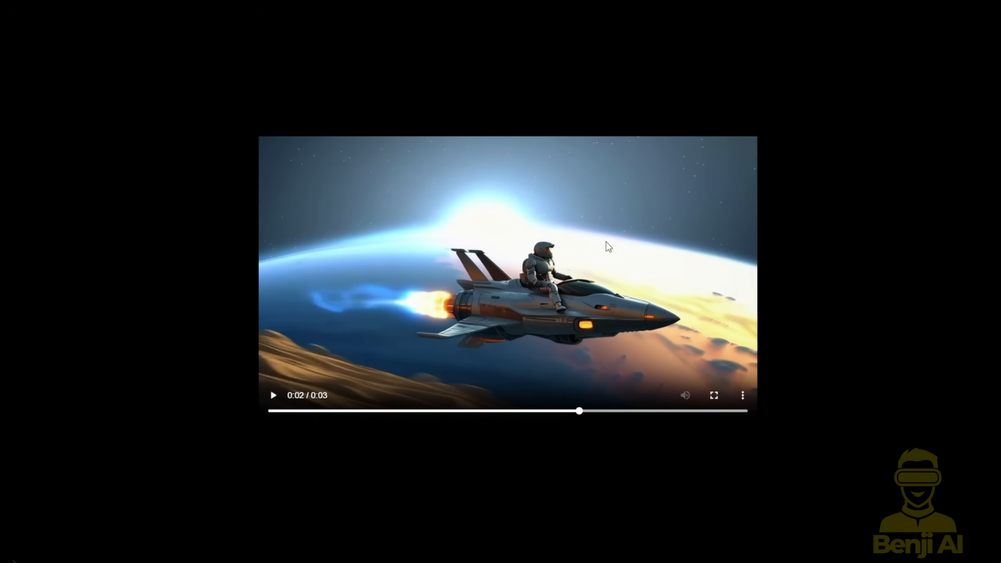
mouse_move(664, 333)
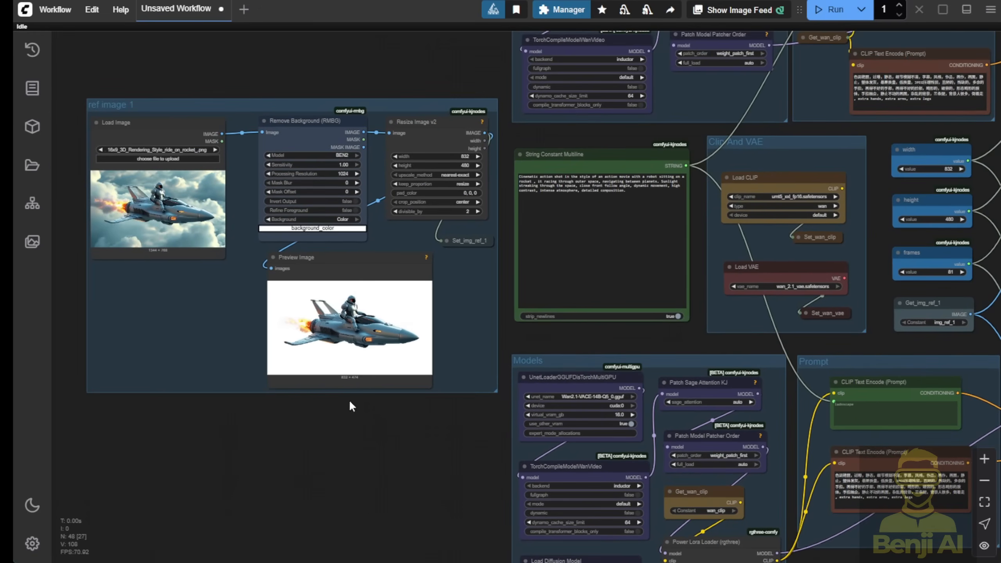
mouse_move(664, 350)
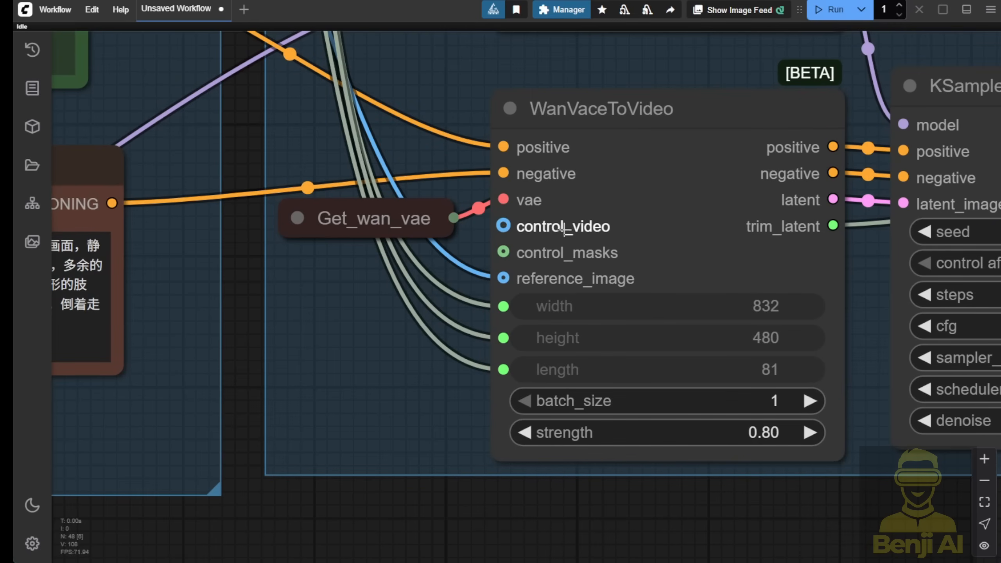
mouse_move(553, 247)
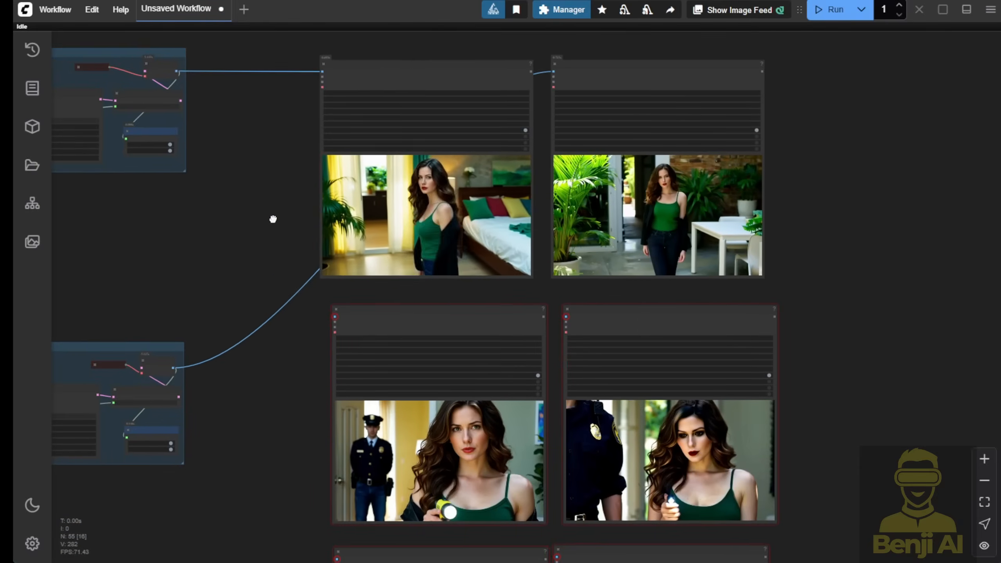
Scroll the canvas down to the paired Video Combine outputs.
scroll(down, 3)
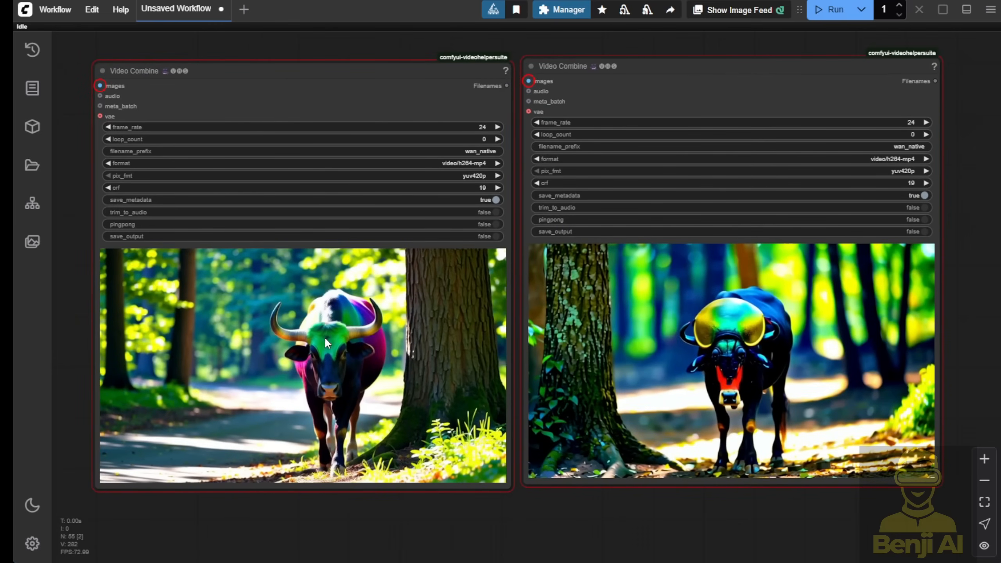
mouse_move(713, 451)
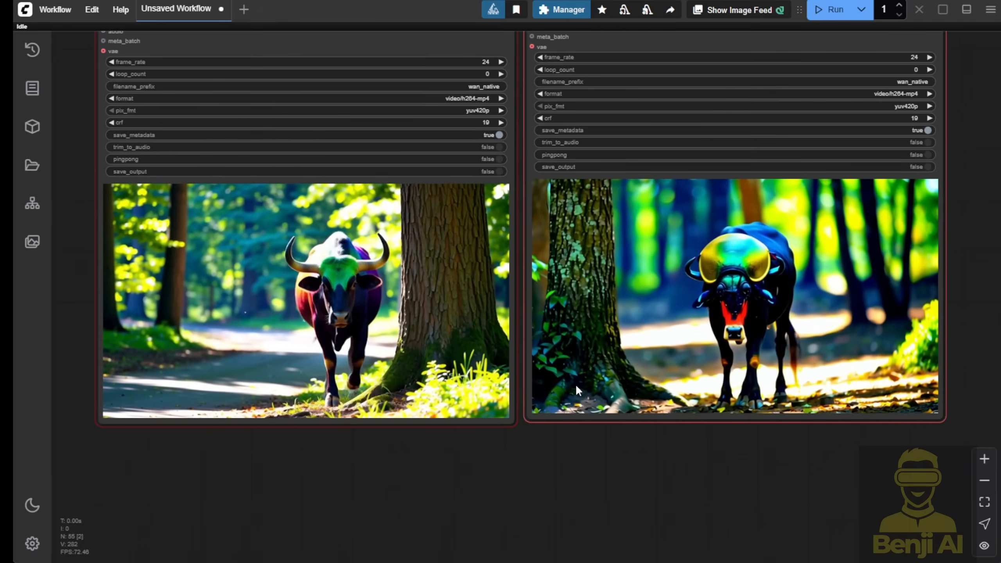
right_click(319, 319)
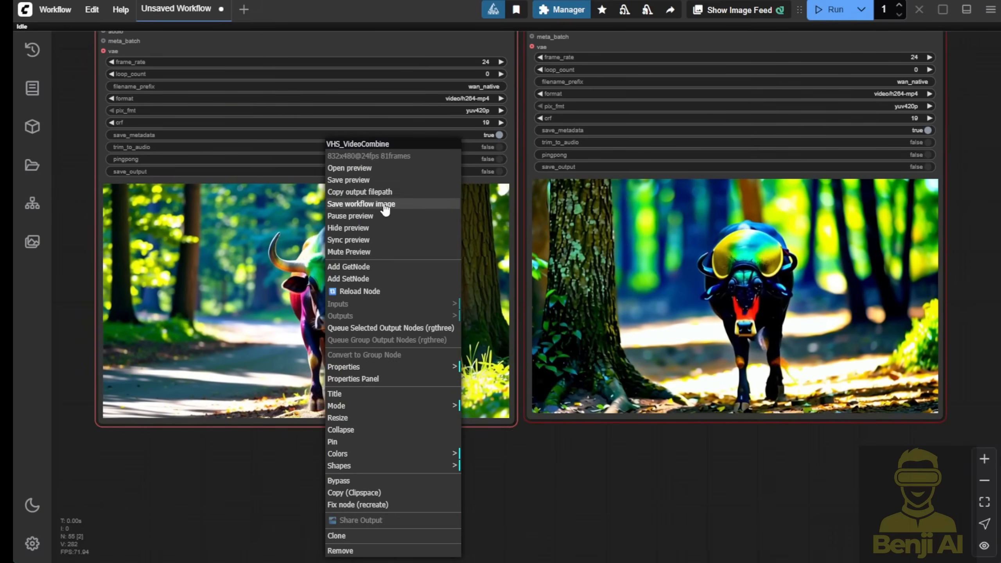
click(349, 167)
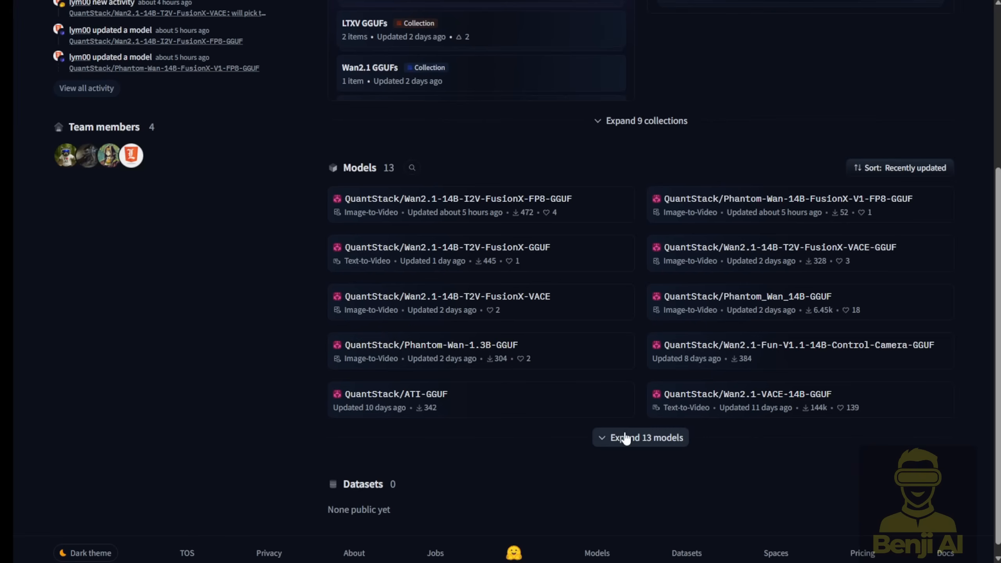
Expand QuantStack's models to reveal SkyReels, MoviiGen1.1 VACE and Fun 1.3B Control-Camera GGUFs.
click(641, 438)
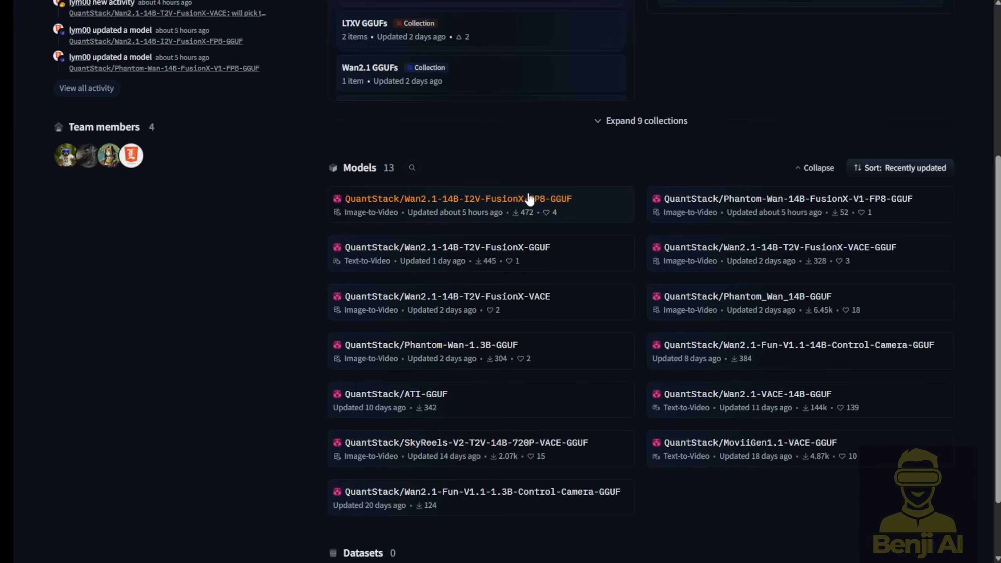
mouse_move(496, 209)
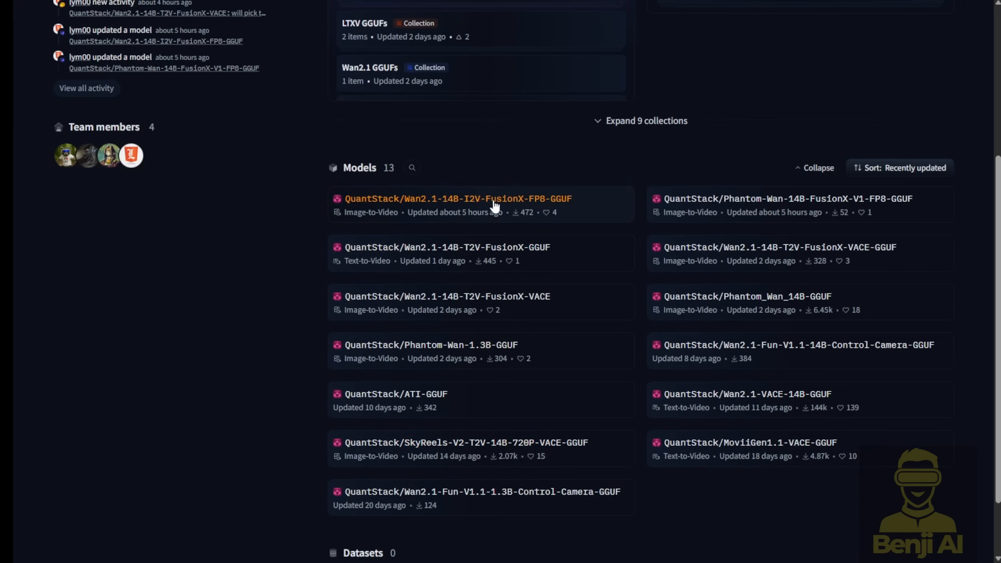